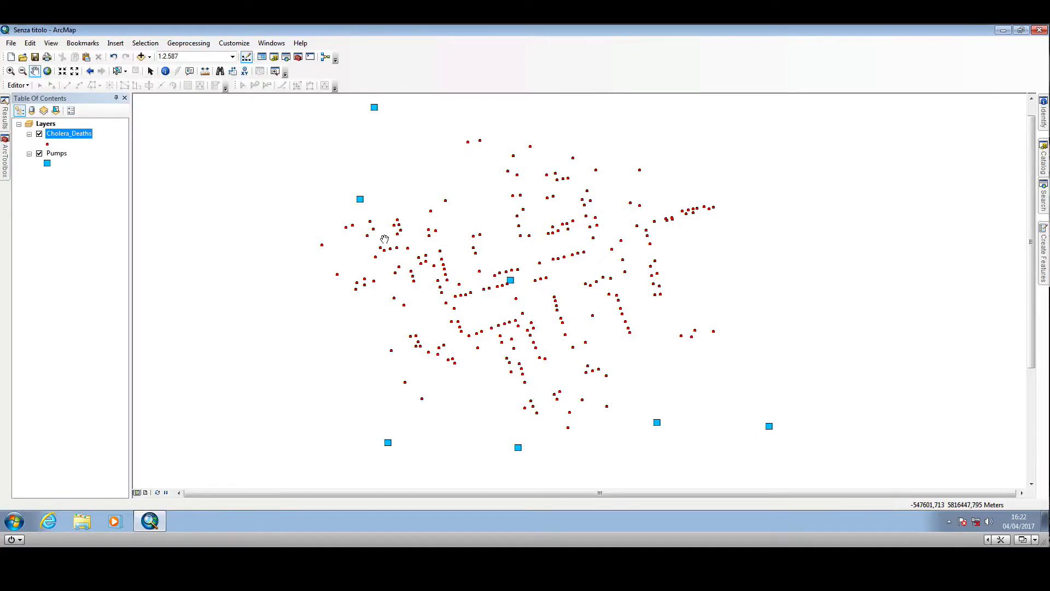
mouse_move(395, 242)
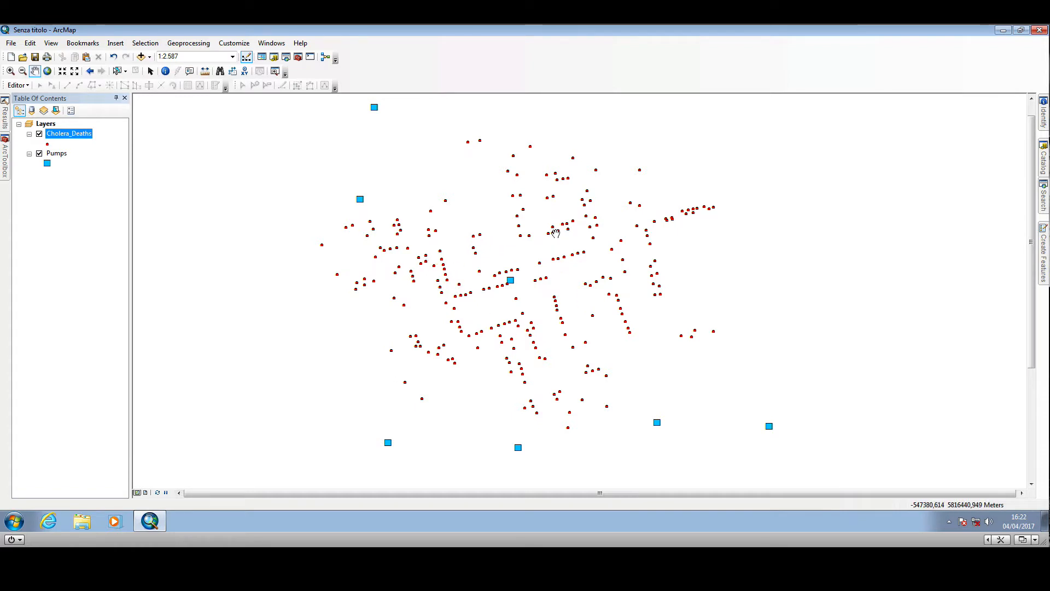
mouse_move(394, 127)
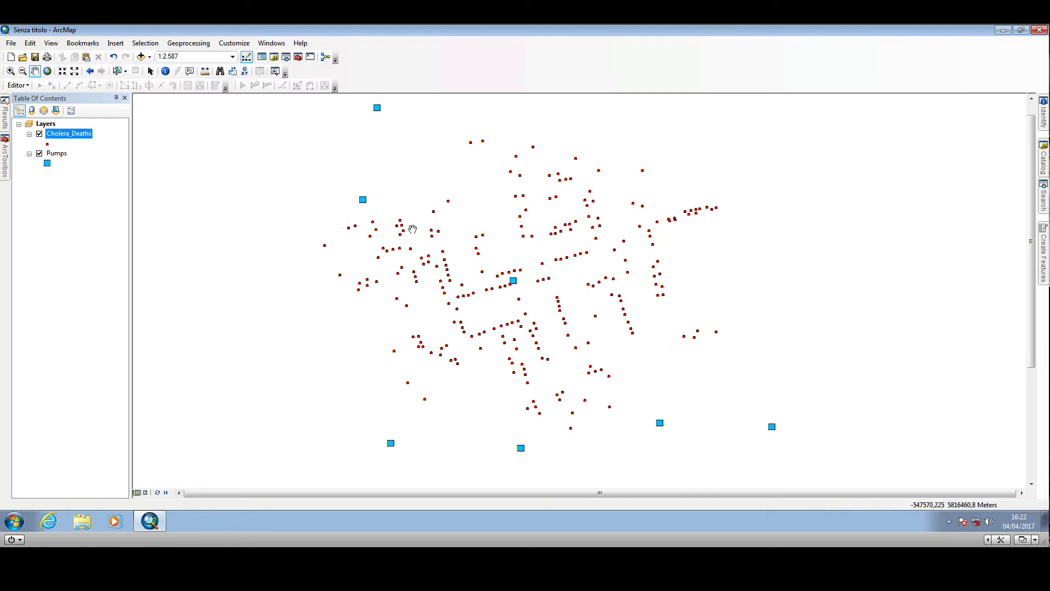
mouse_move(525, 342)
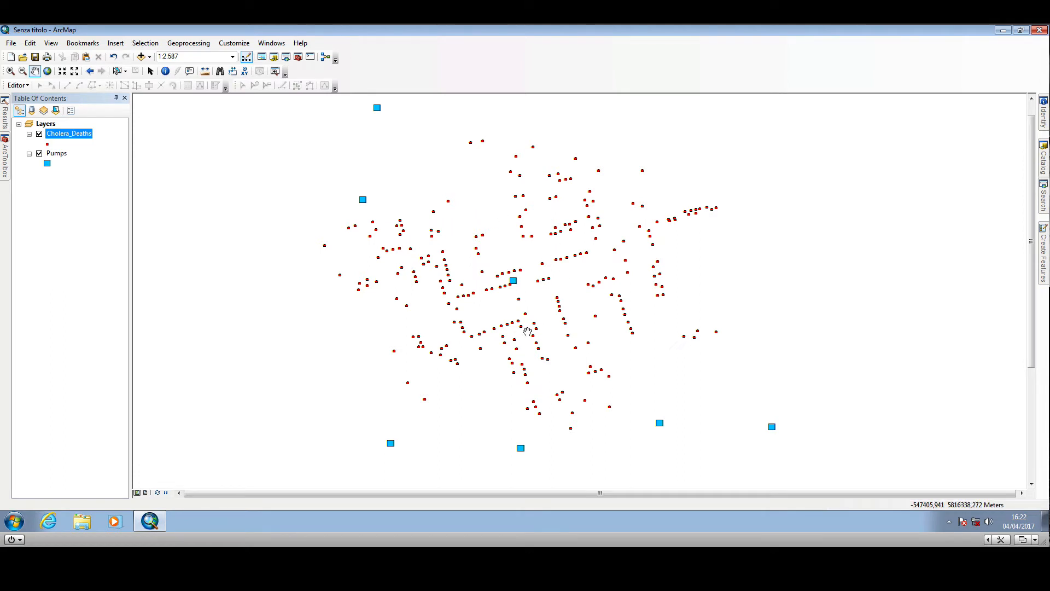
mouse_move(445, 242)
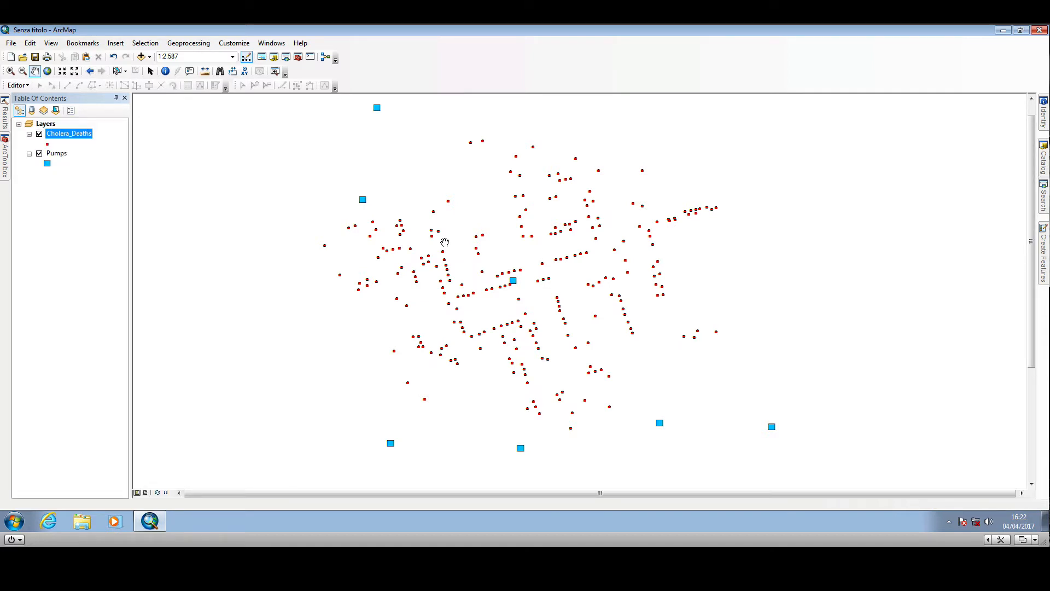
mouse_move(359, 281)
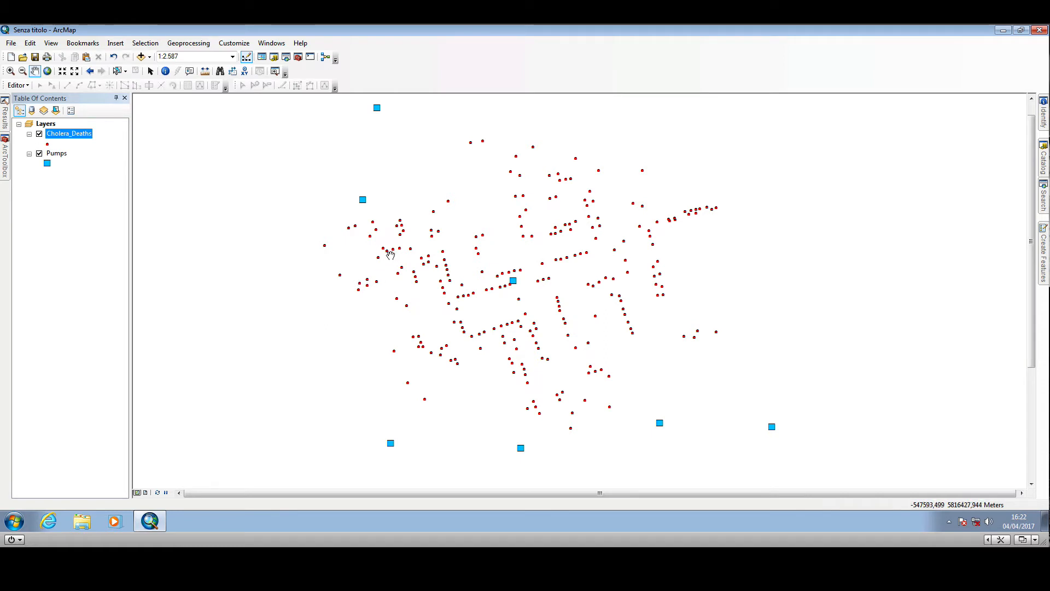
mouse_move(324, 239)
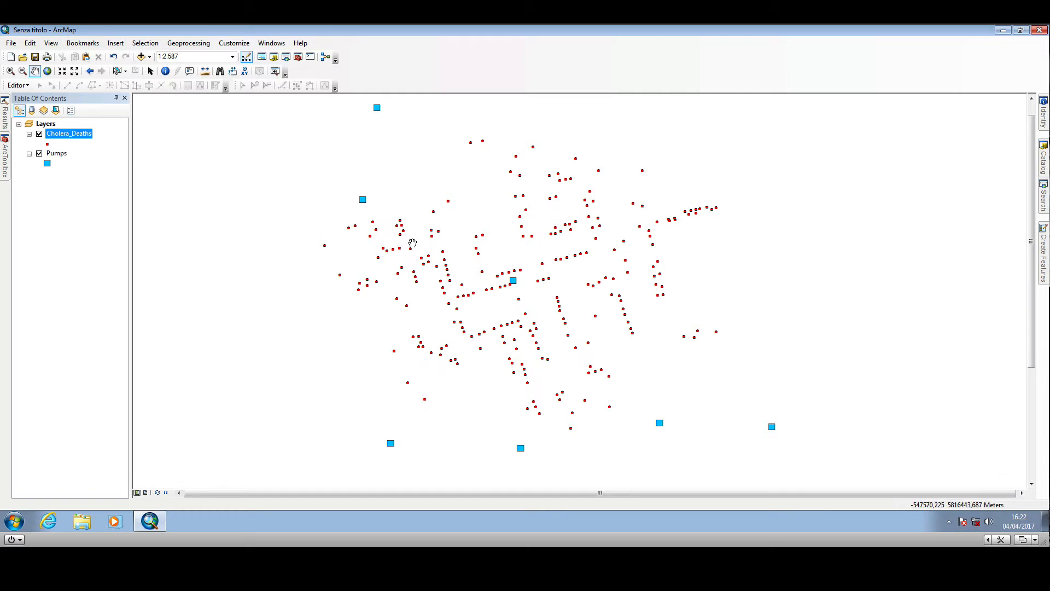
mouse_move(397, 248)
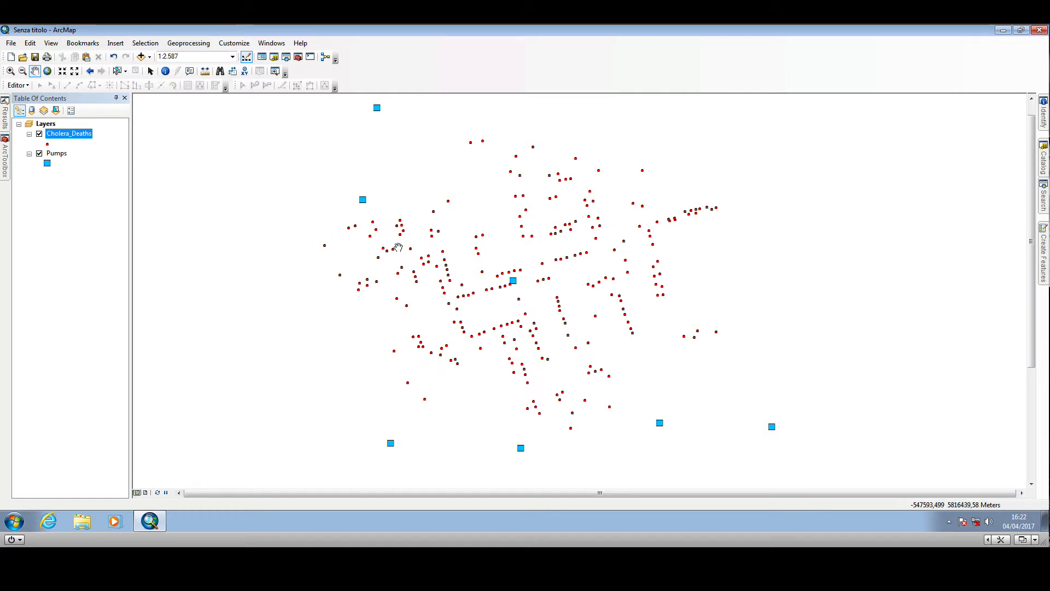
mouse_move(451, 258)
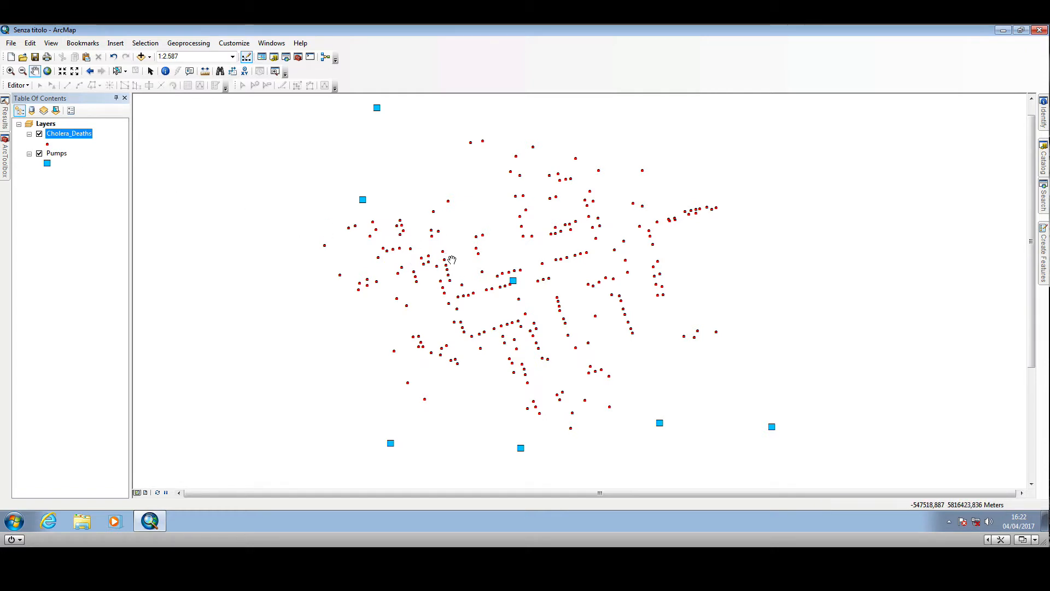
mouse_move(424, 271)
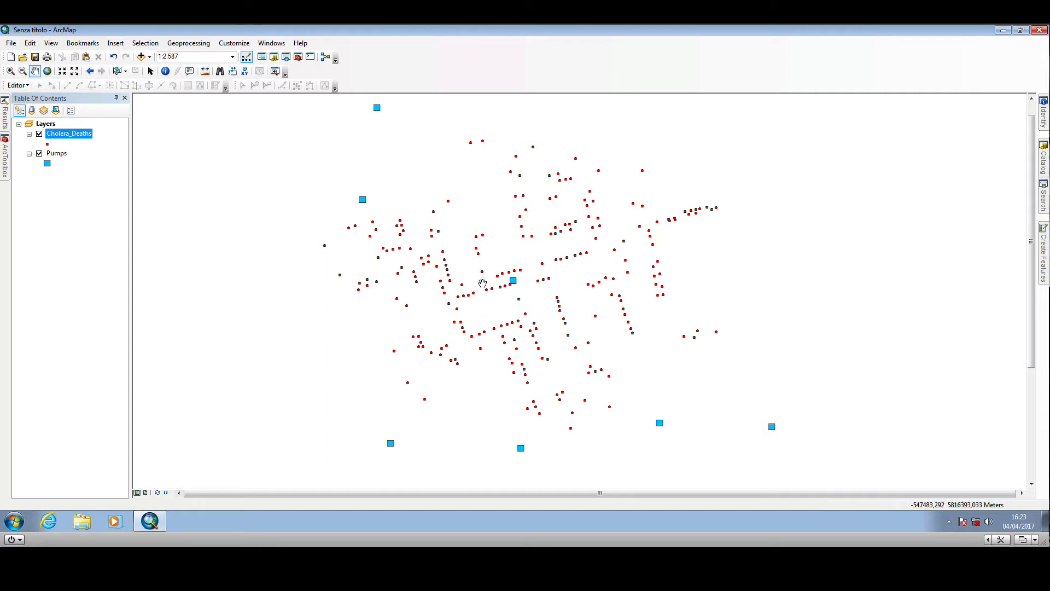
mouse_move(481, 261)
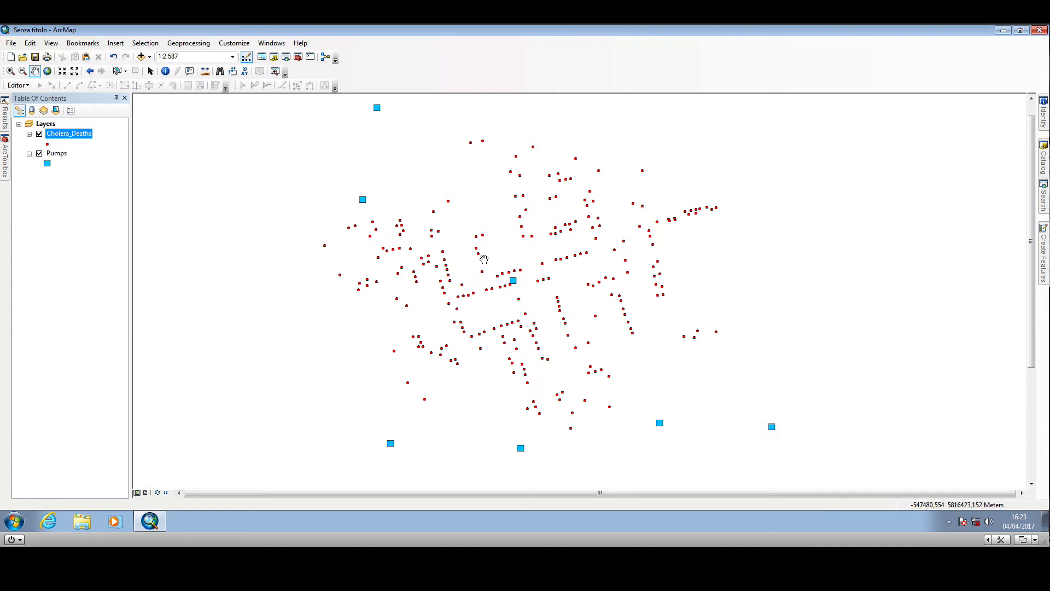
mouse_move(522, 230)
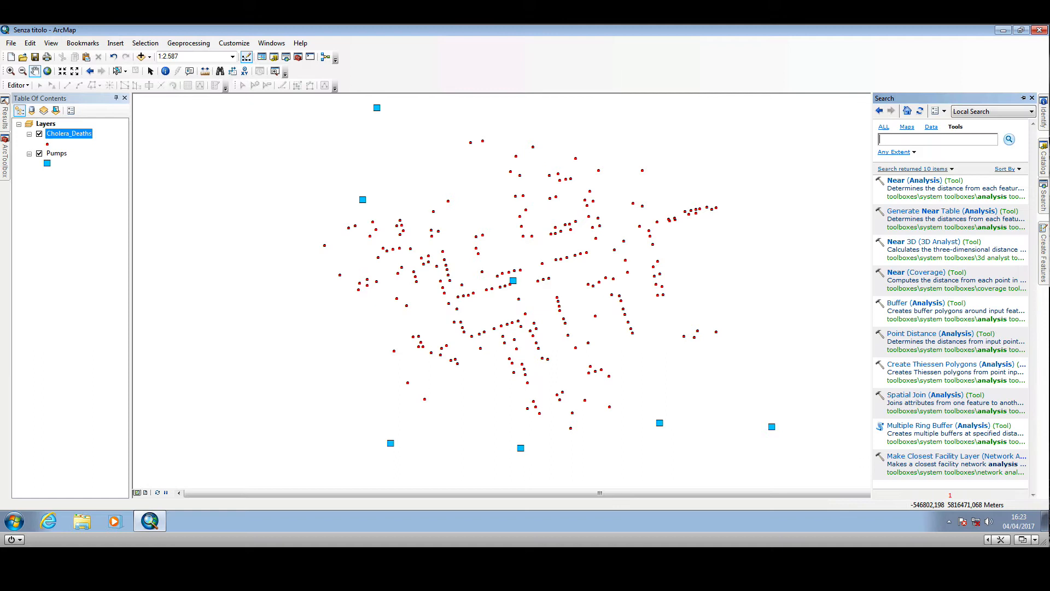
mouse_move(1007, 172)
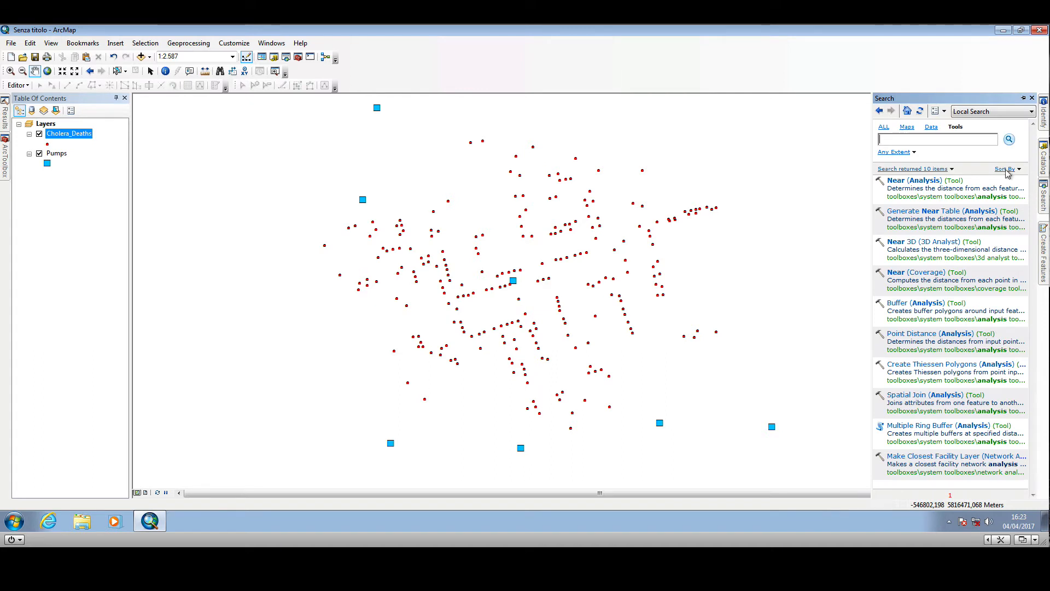
- Find and launch the Near (Analysis) tool from the Search box
text(near (analysis))
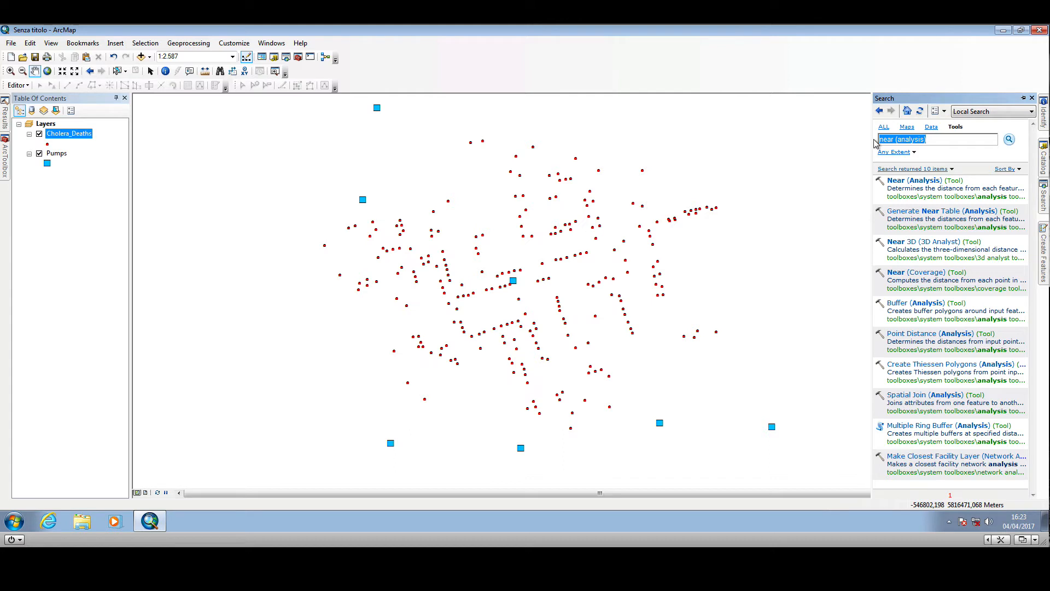
text(near)
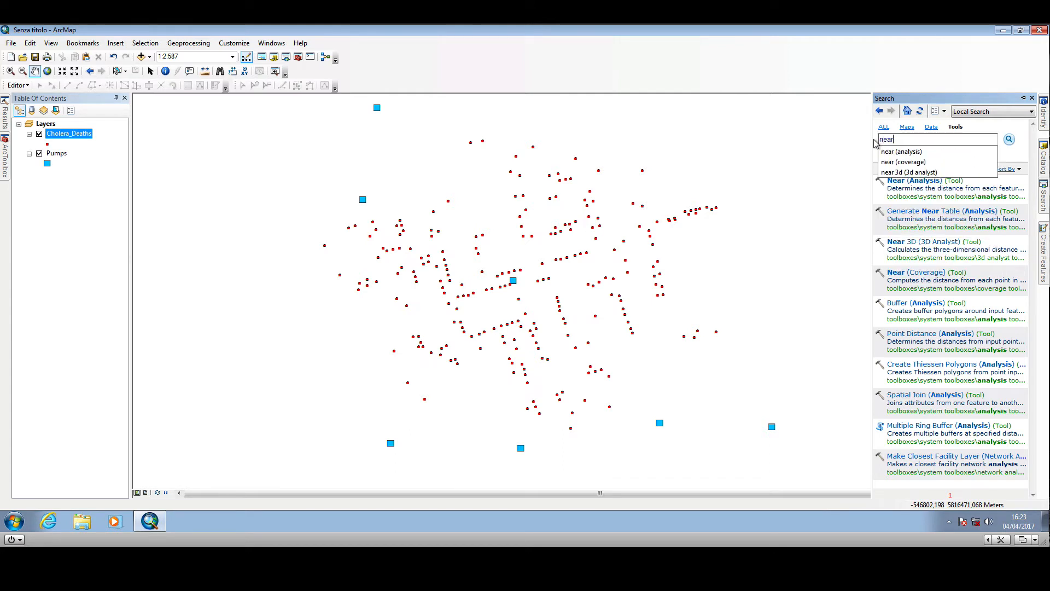
mouse_move(901, 150)
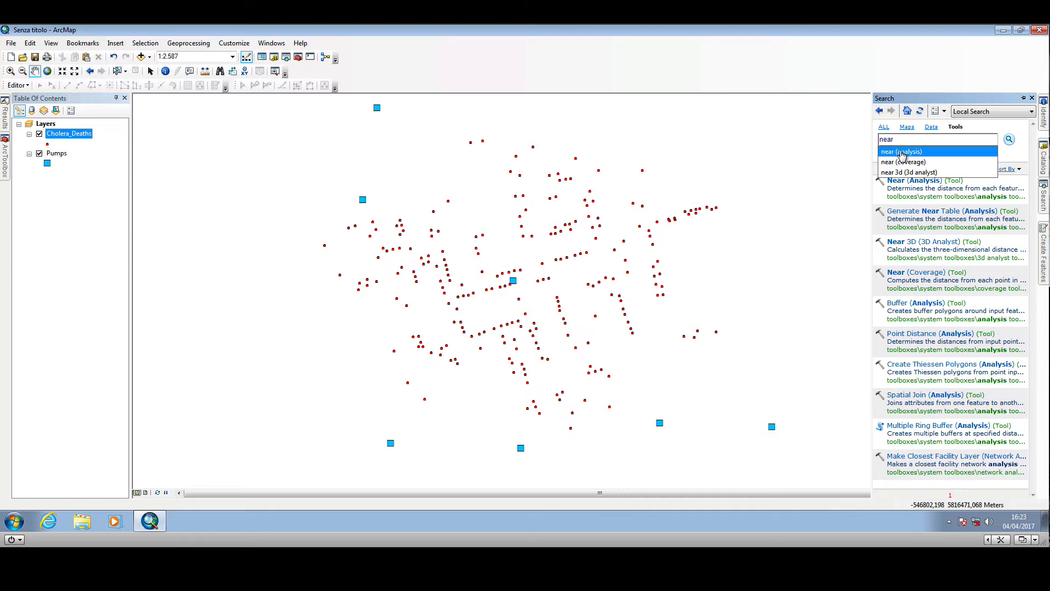
click(901, 151)
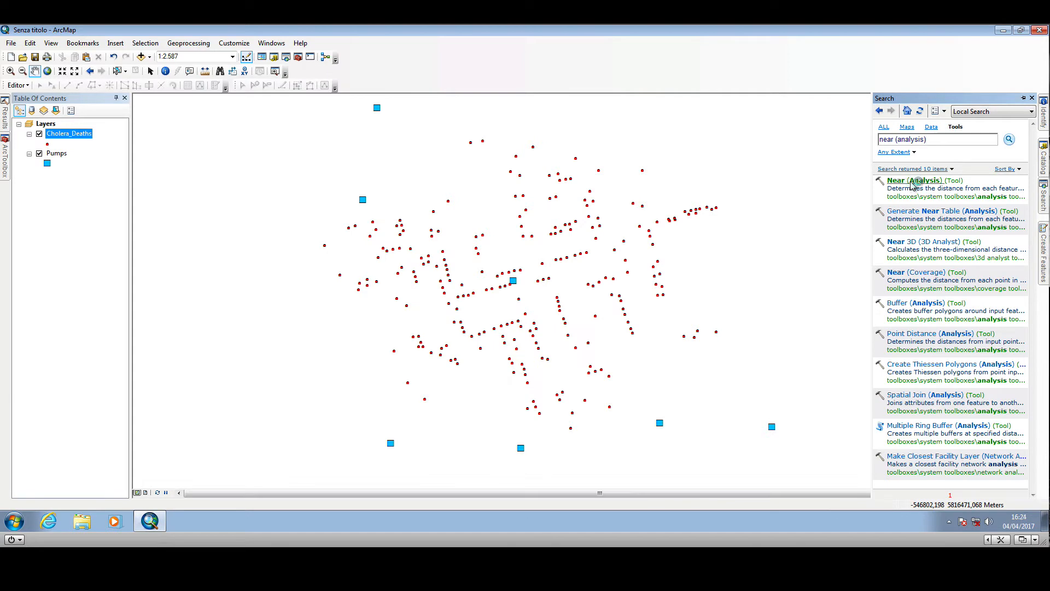
double_click(912, 180)
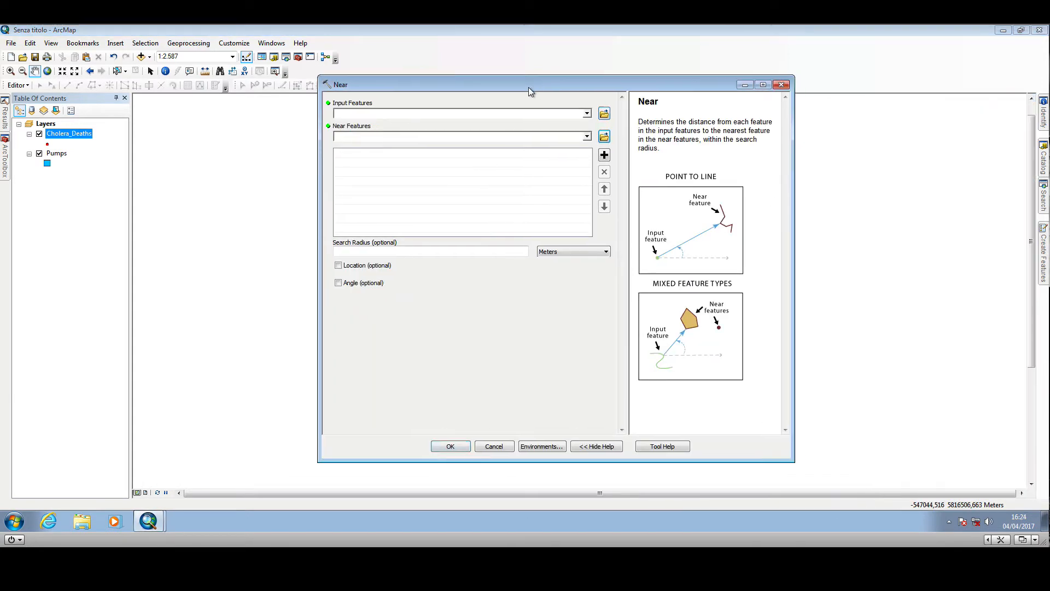
- Move the Near dialog aside so the pump and death points stay visible
drag(528, 91, 515, 92)
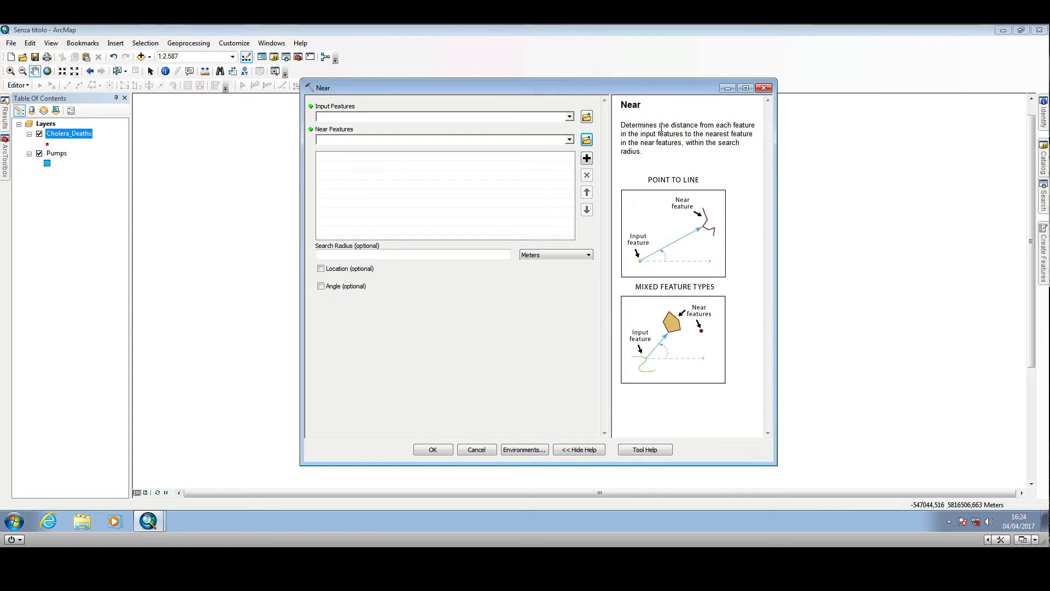
mouse_move(678, 173)
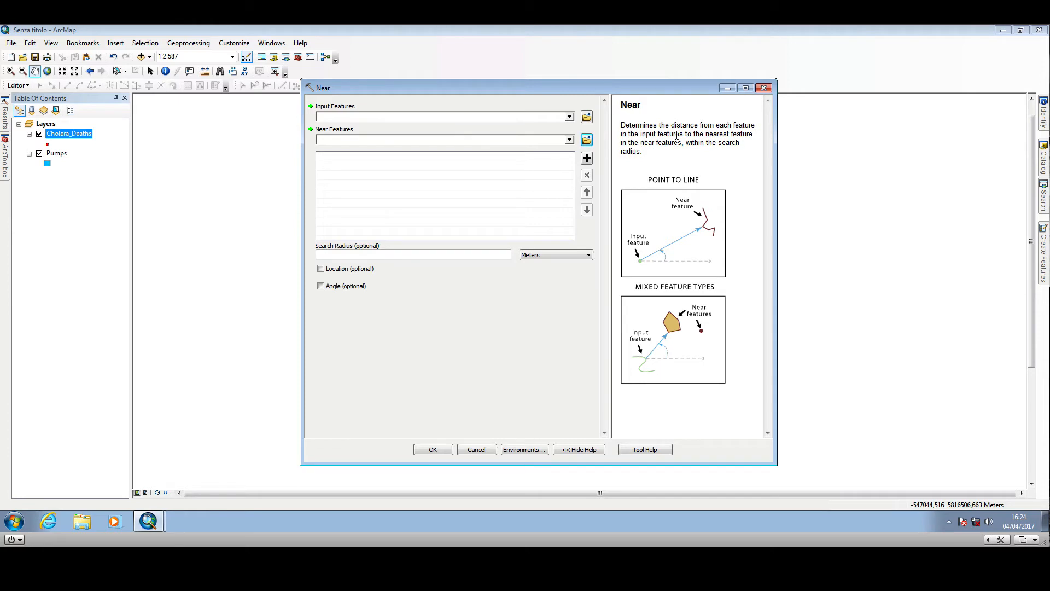
mouse_move(744, 134)
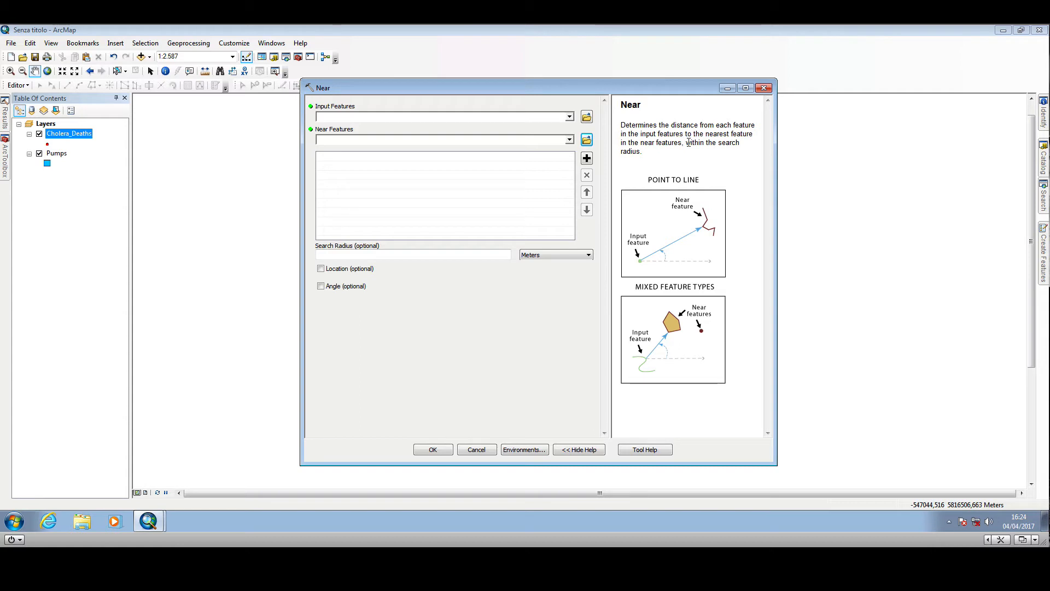
mouse_move(671, 152)
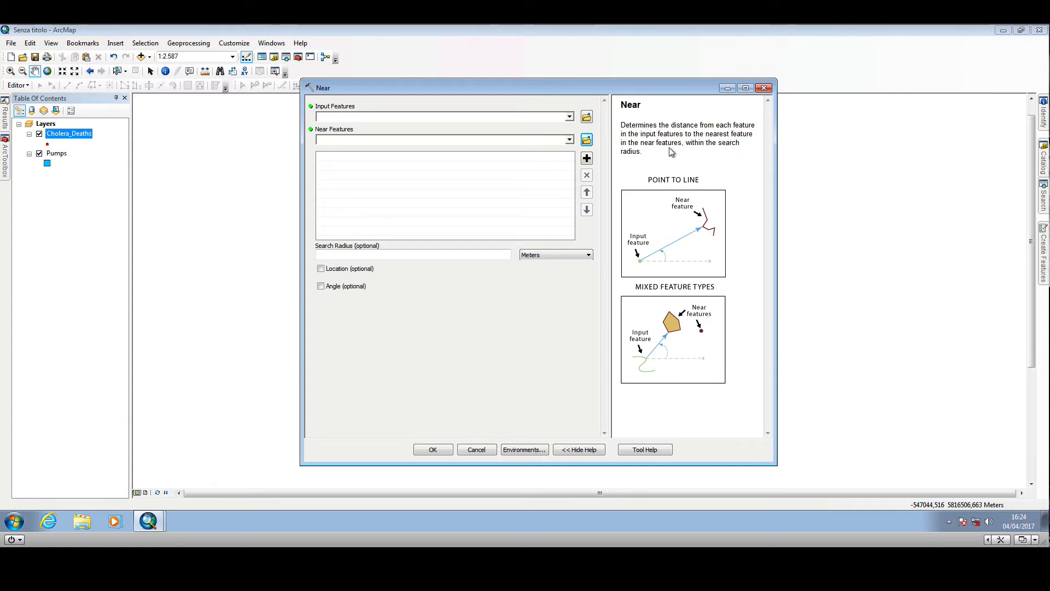
mouse_move(538, 95)
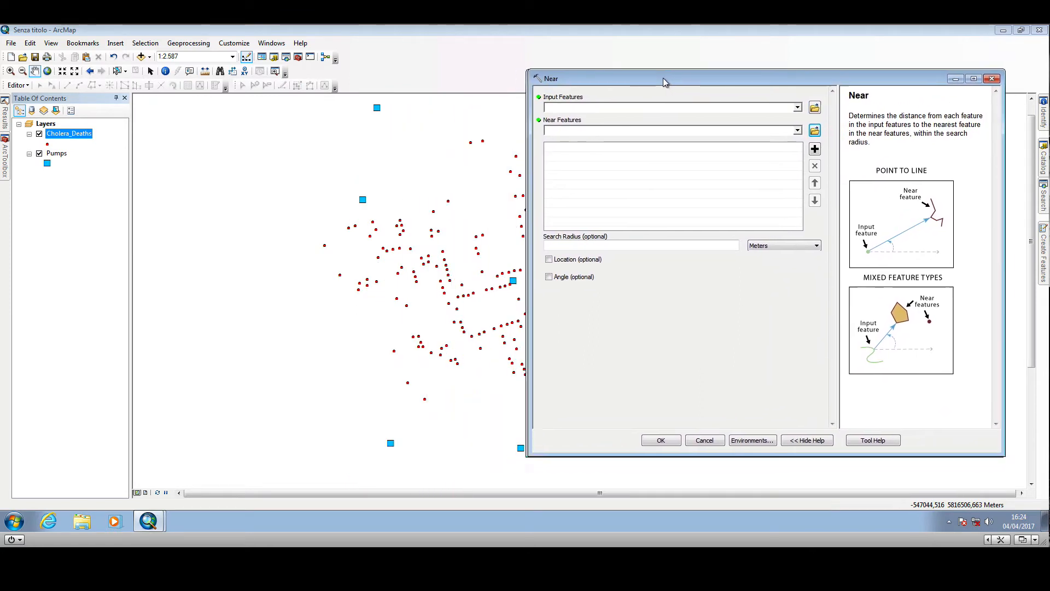
drag(663, 79, 675, 72)
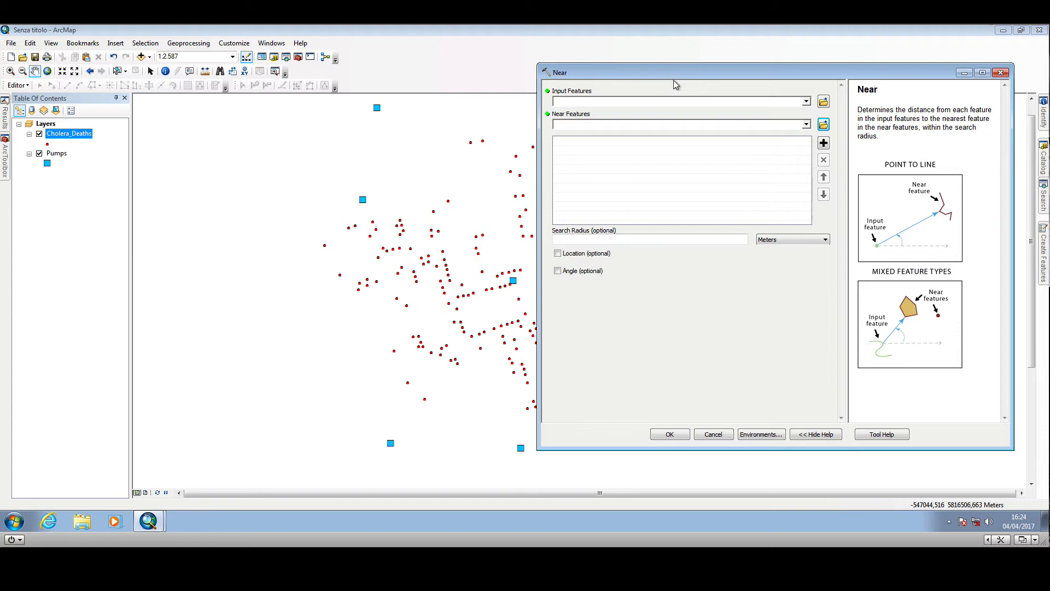
mouse_move(658, 94)
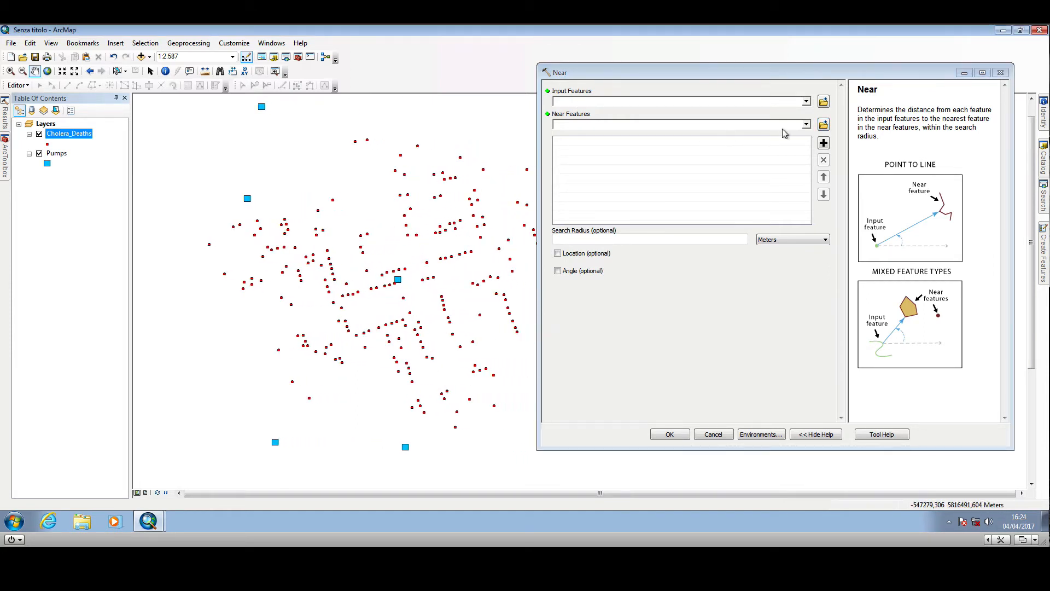
- Set Cholera_Deaths as input features and Pumps as near features
click(805, 101)
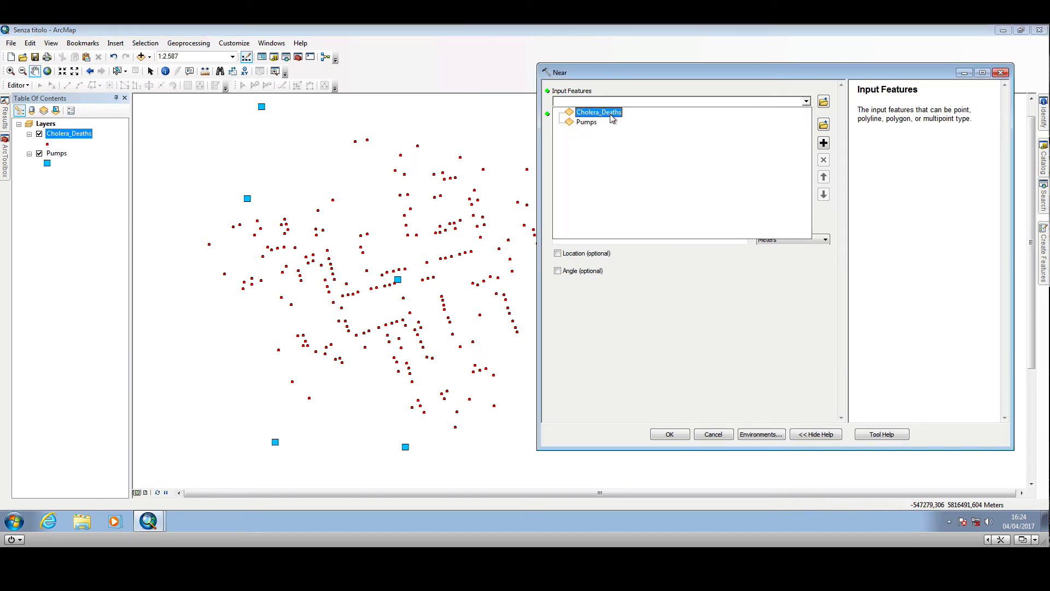
mouse_move(613, 115)
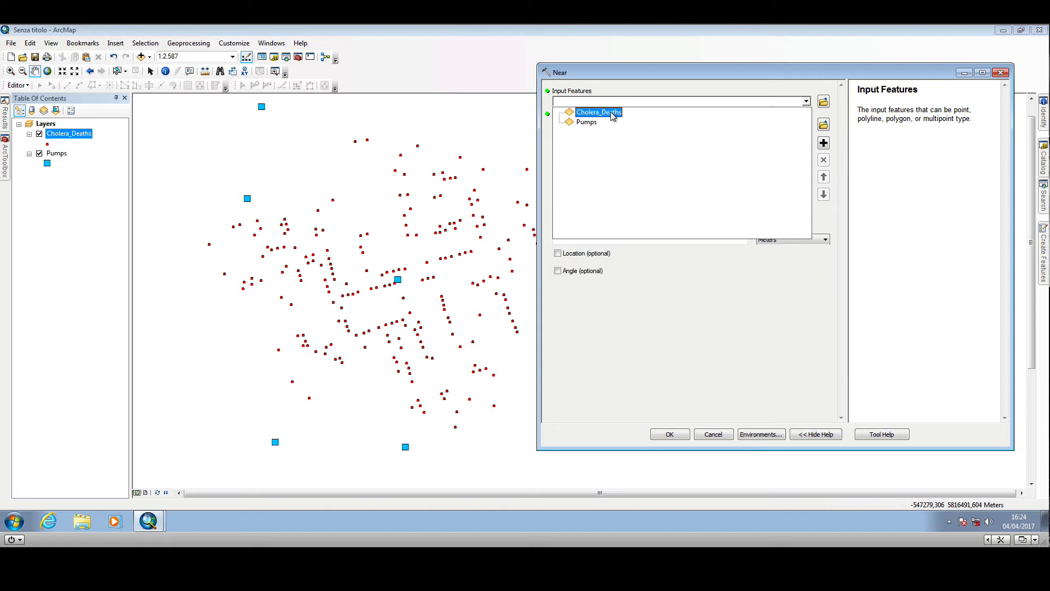
click(599, 111)
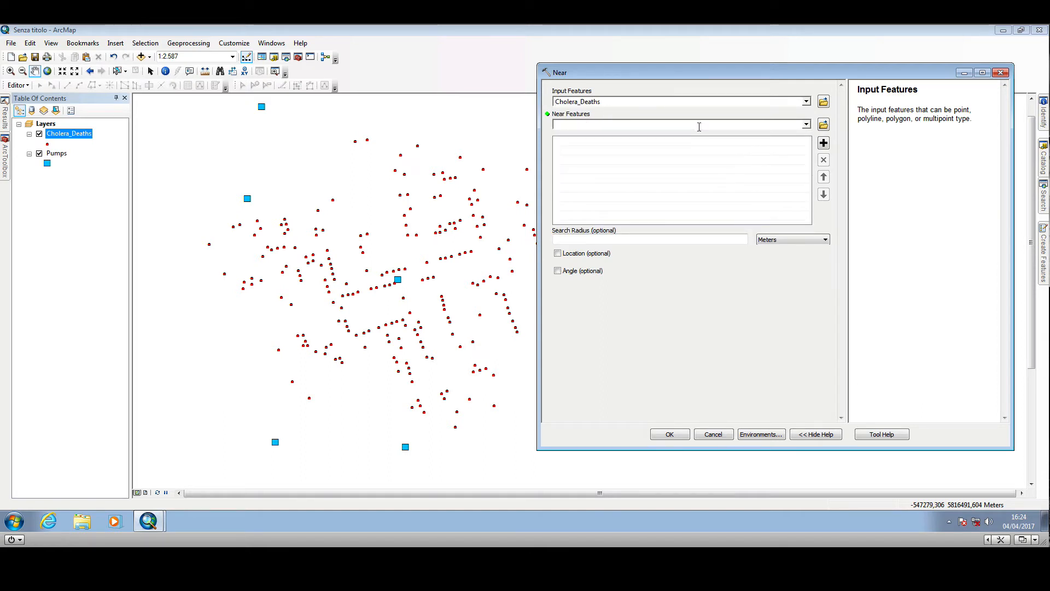
mouse_move(274, 184)
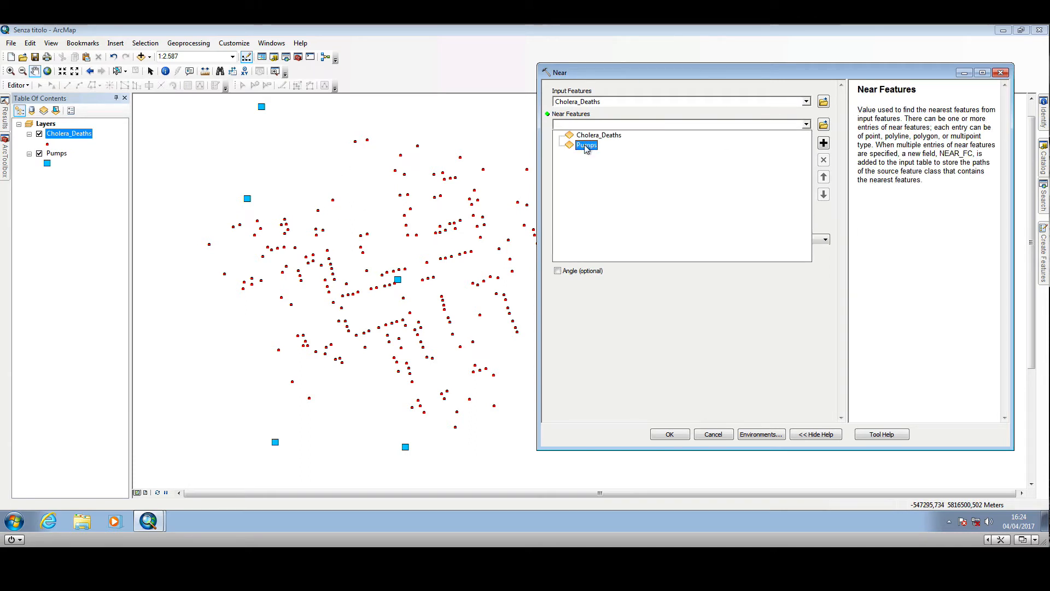
click(586, 144)
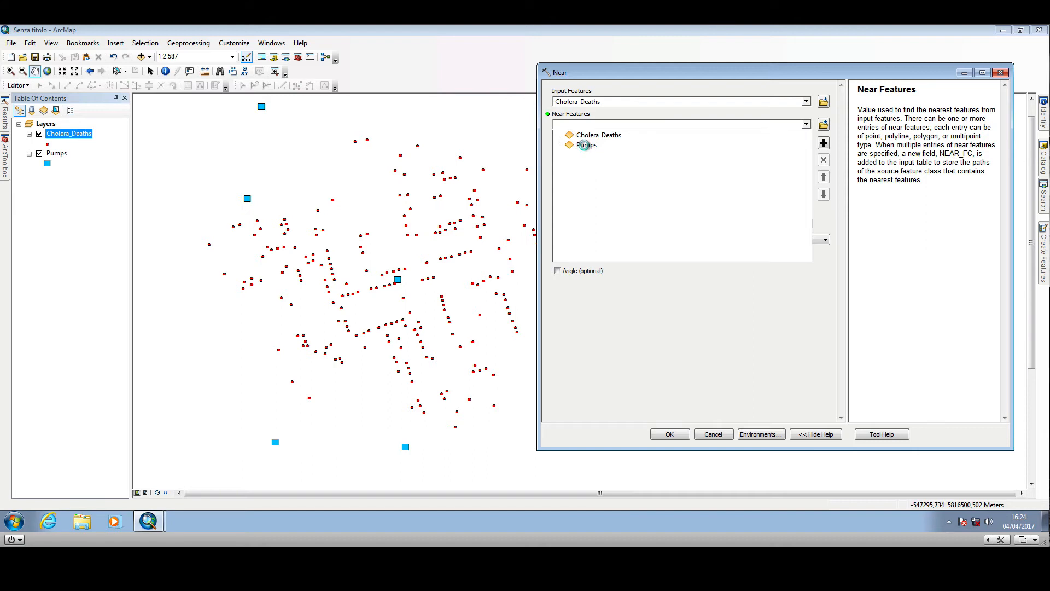
click(587, 144)
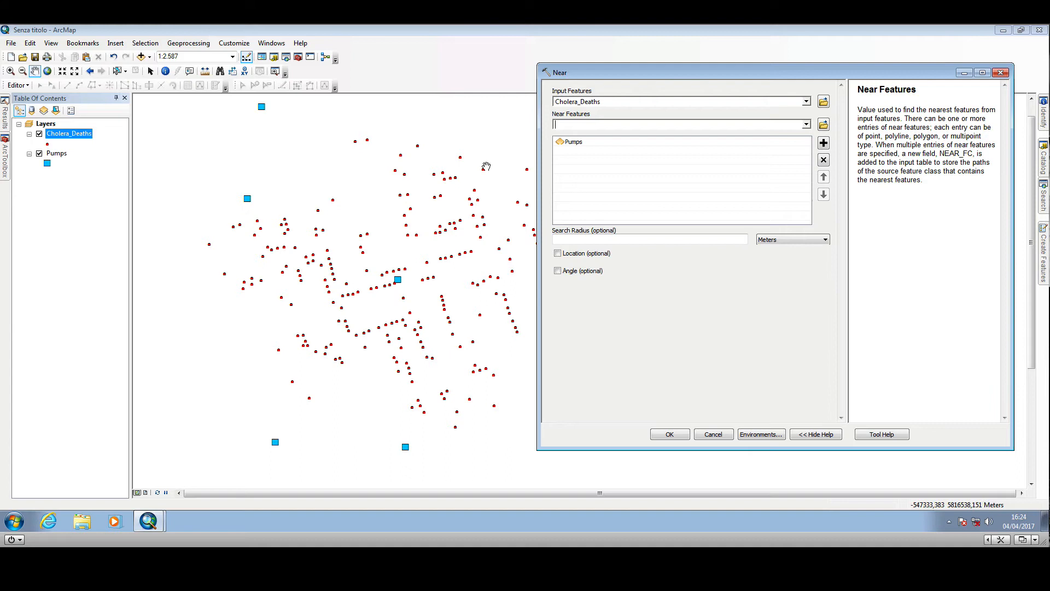
mouse_move(398, 178)
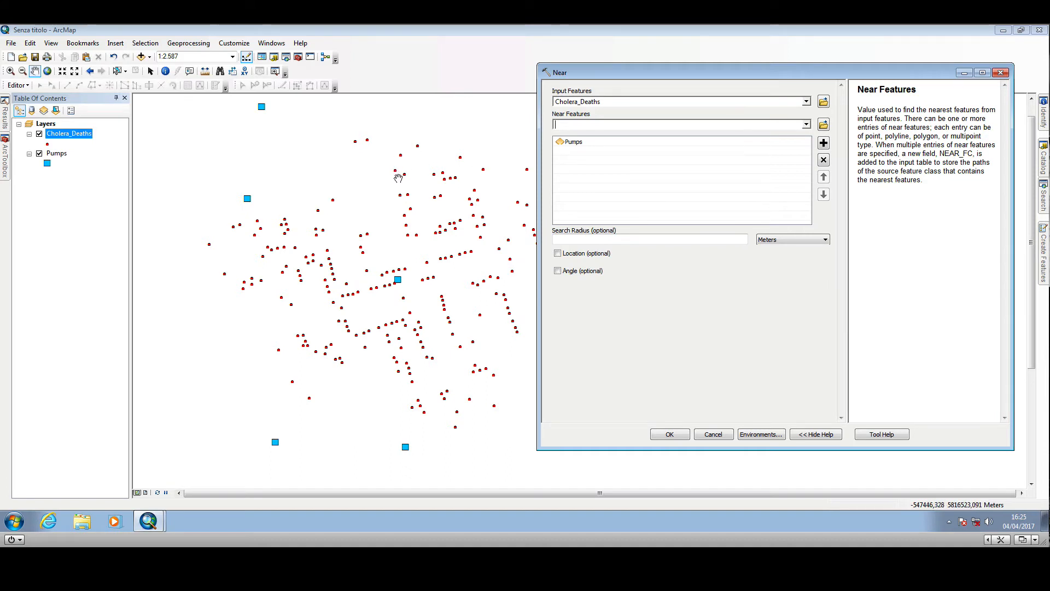
mouse_move(449, 178)
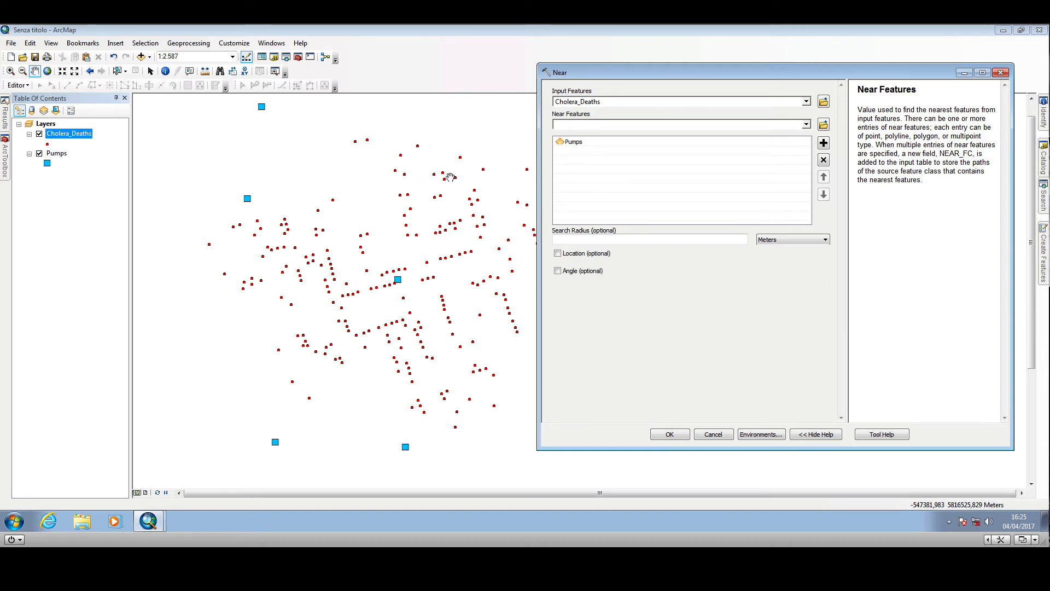
mouse_move(464, 223)
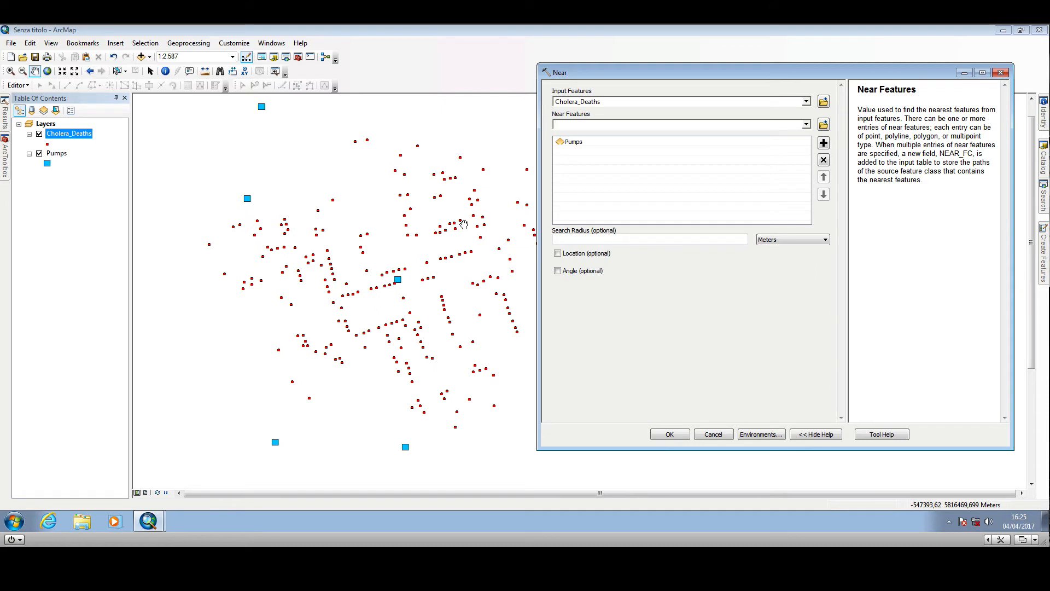
mouse_move(581, 153)
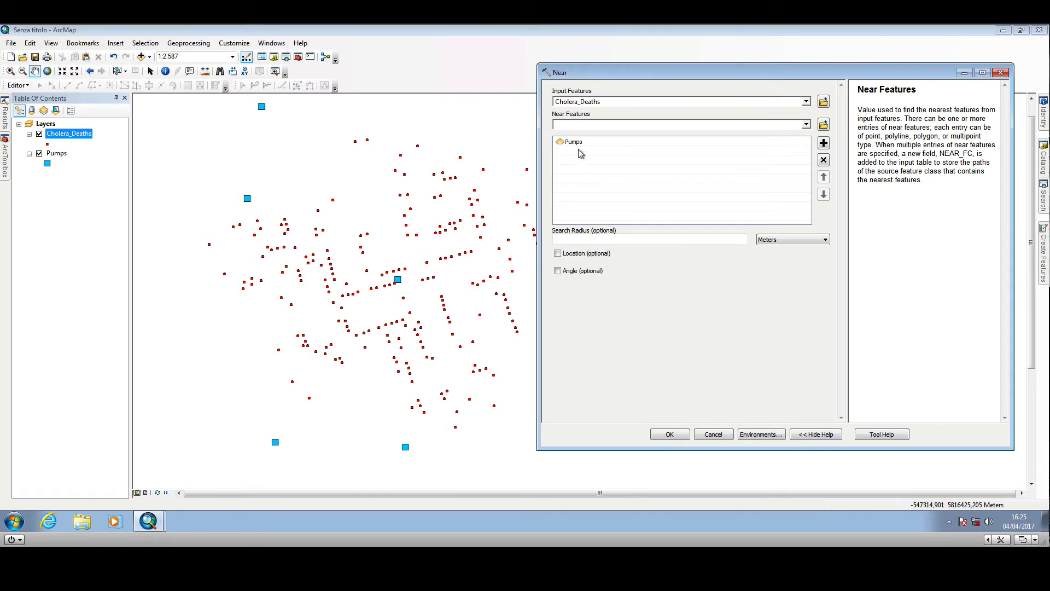
mouse_move(633, 282)
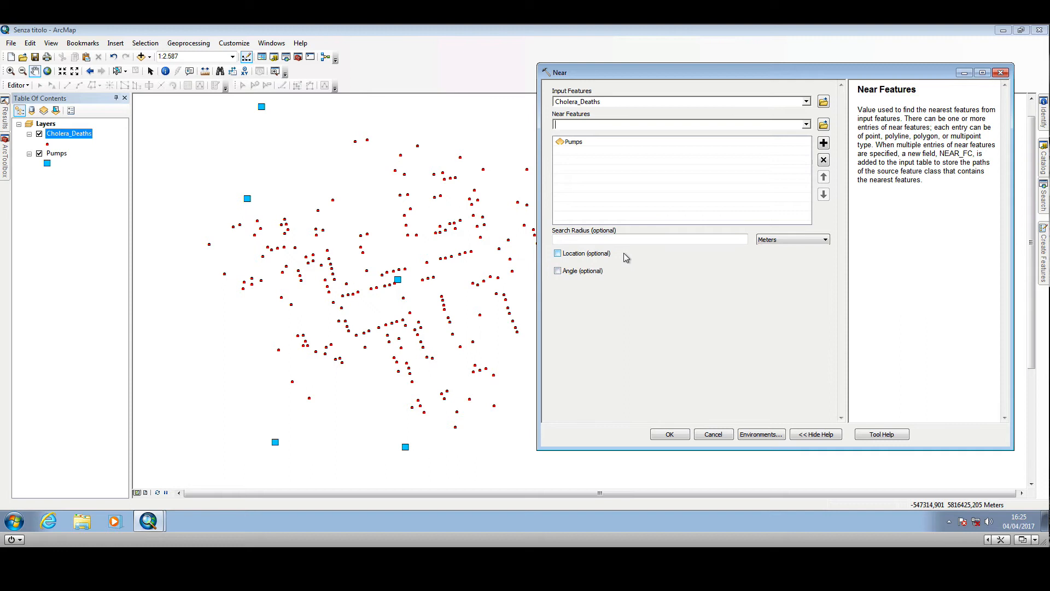
mouse_move(693, 260)
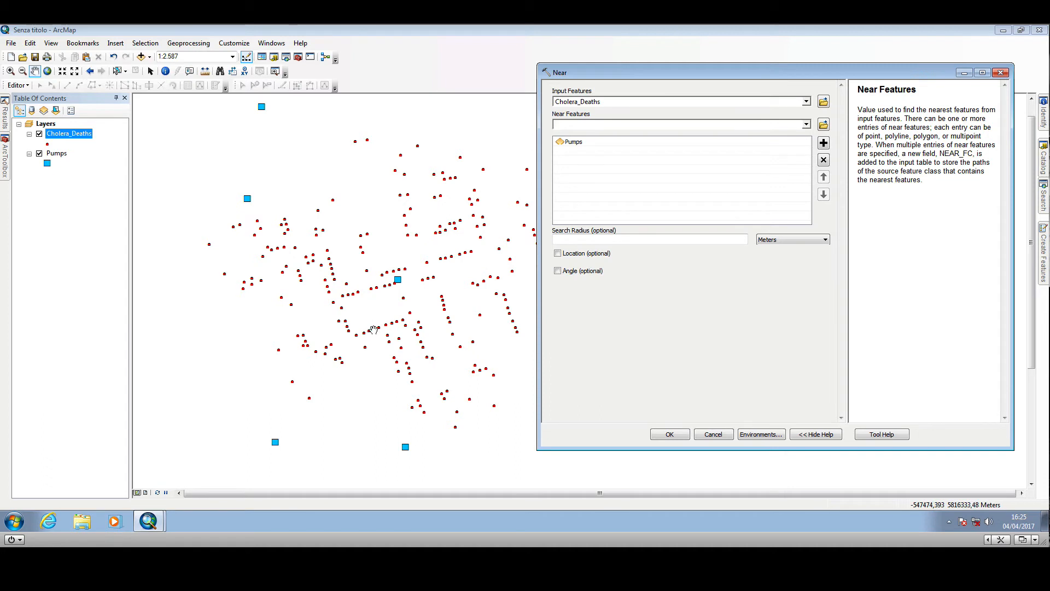
click(676, 123)
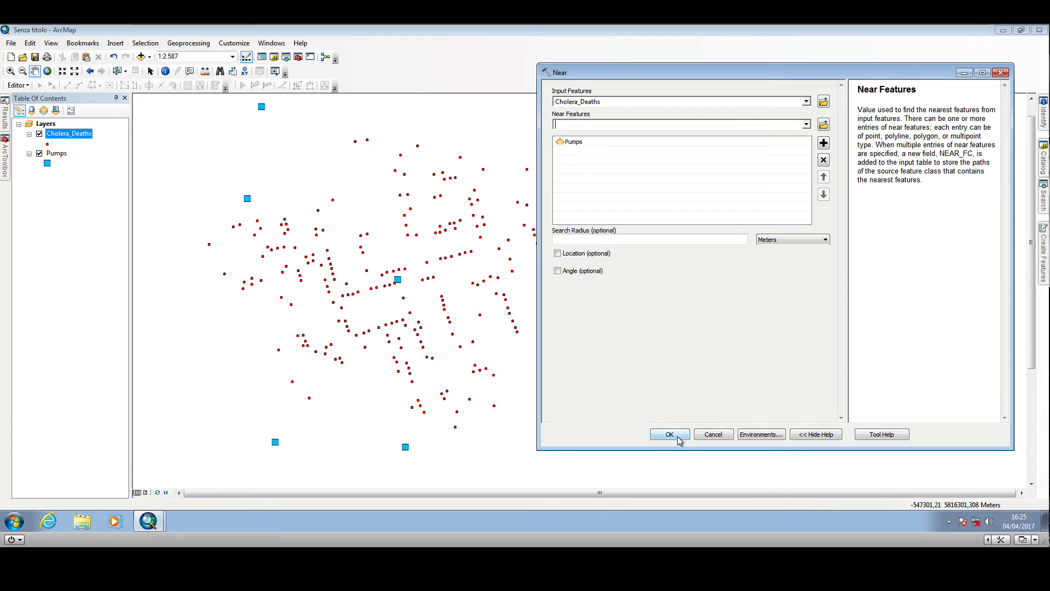
- Run the Near analysis (246 features) and dismiss the completion report
click(669, 434)
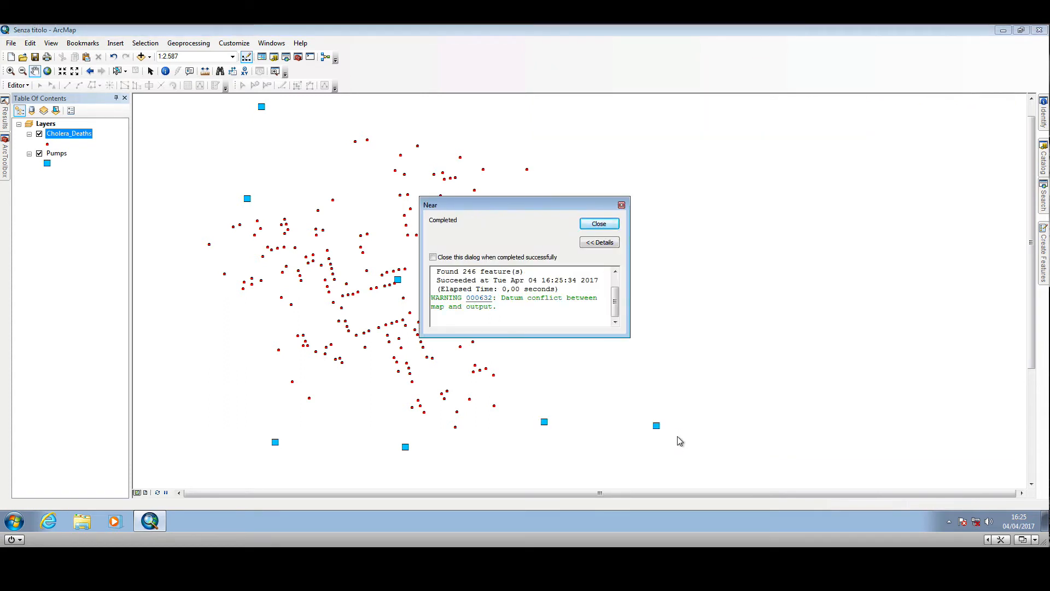
click(599, 223)
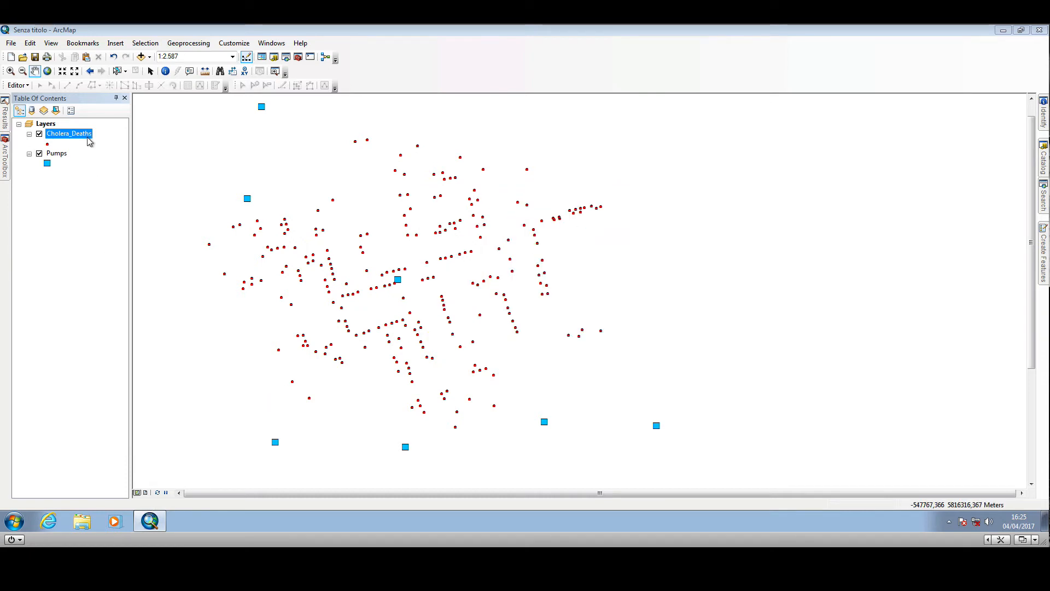
right_click(68, 134)
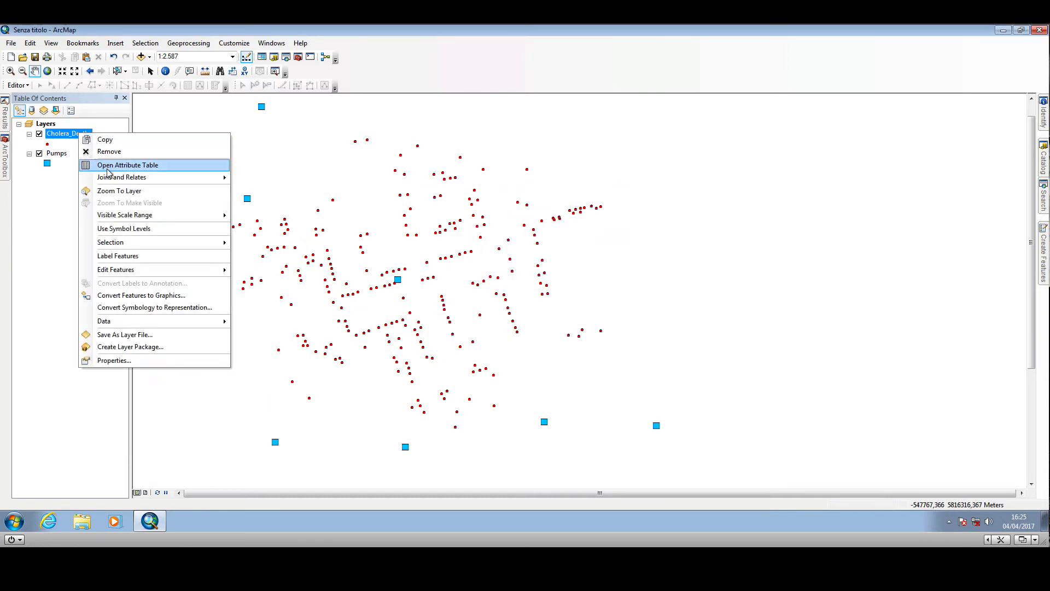
- Review the new NEAR_FID and NEAR_DIST columns in the Cholera_Deaths table, then close it
click(127, 164)
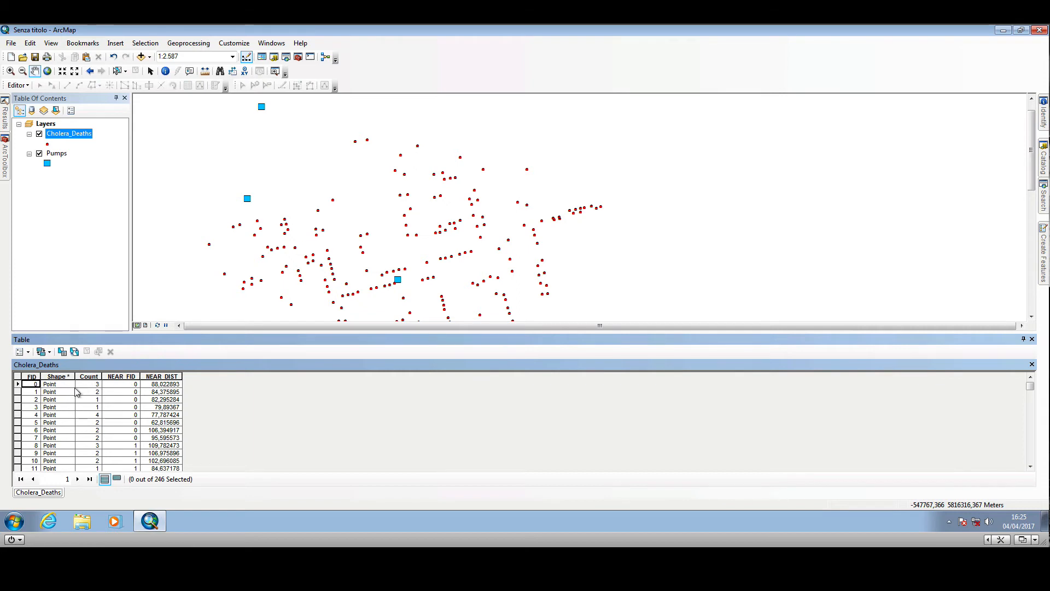
mouse_move(84, 407)
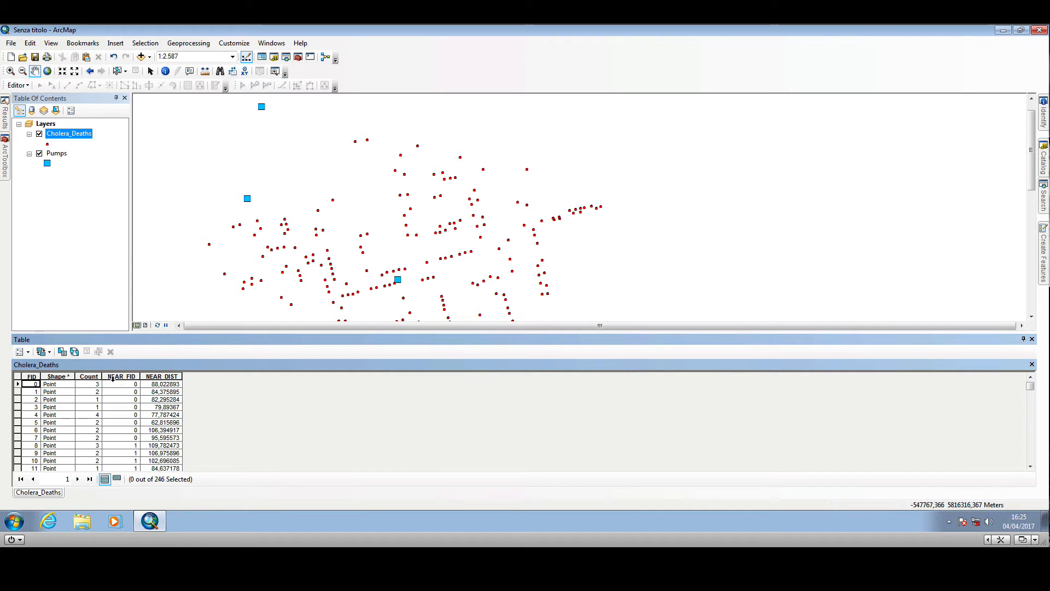
mouse_move(143, 386)
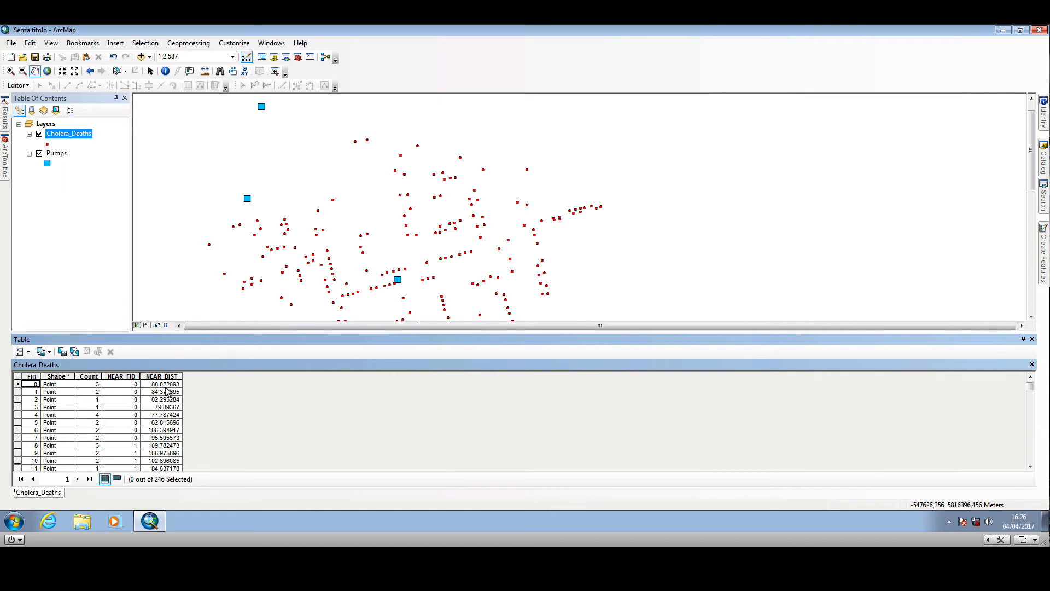
mouse_move(181, 404)
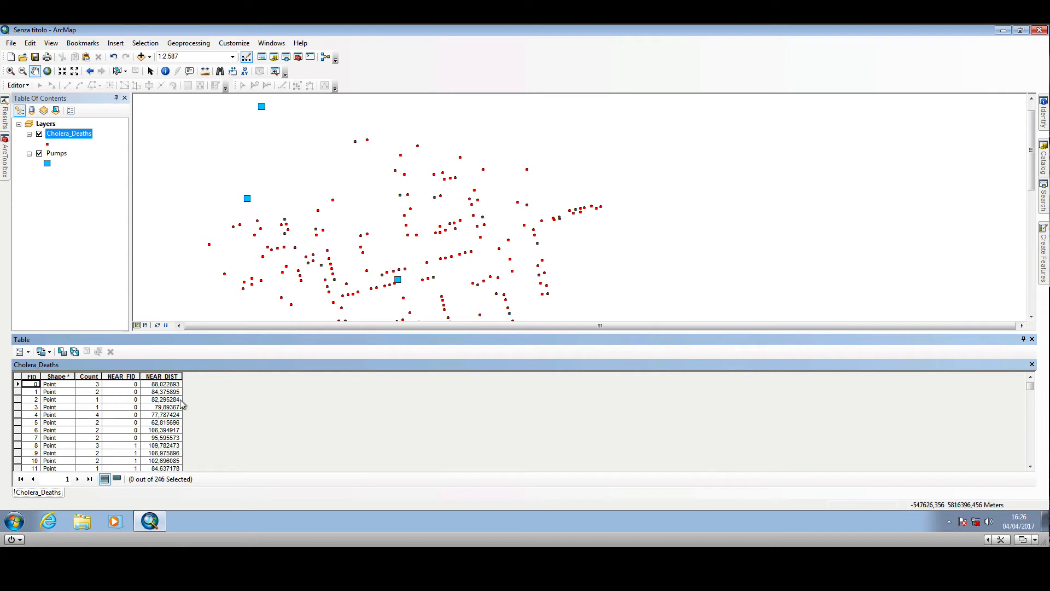
mouse_move(329, 286)
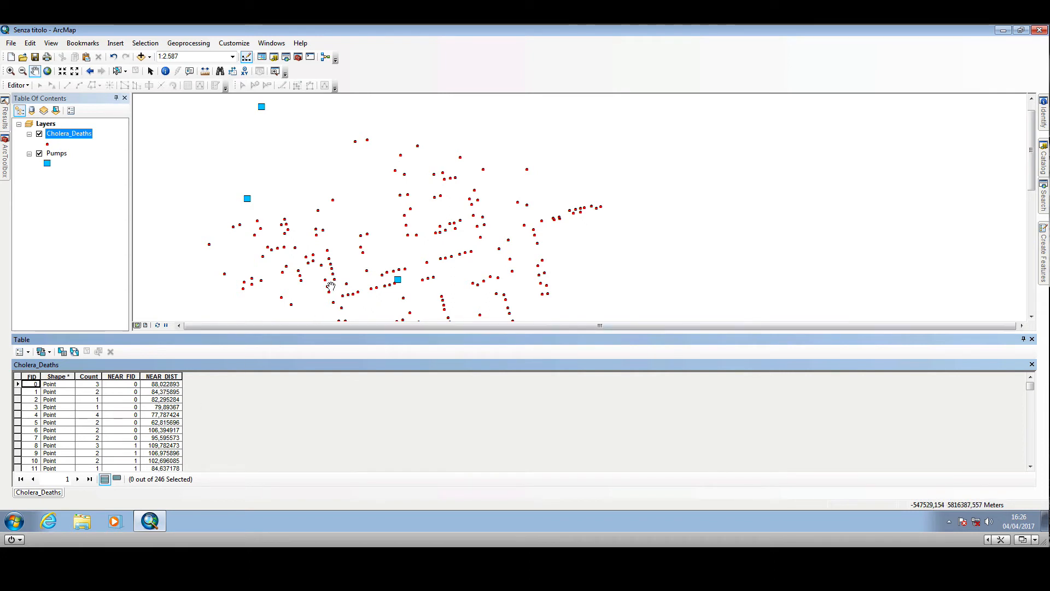
drag(329, 285, 346, 259)
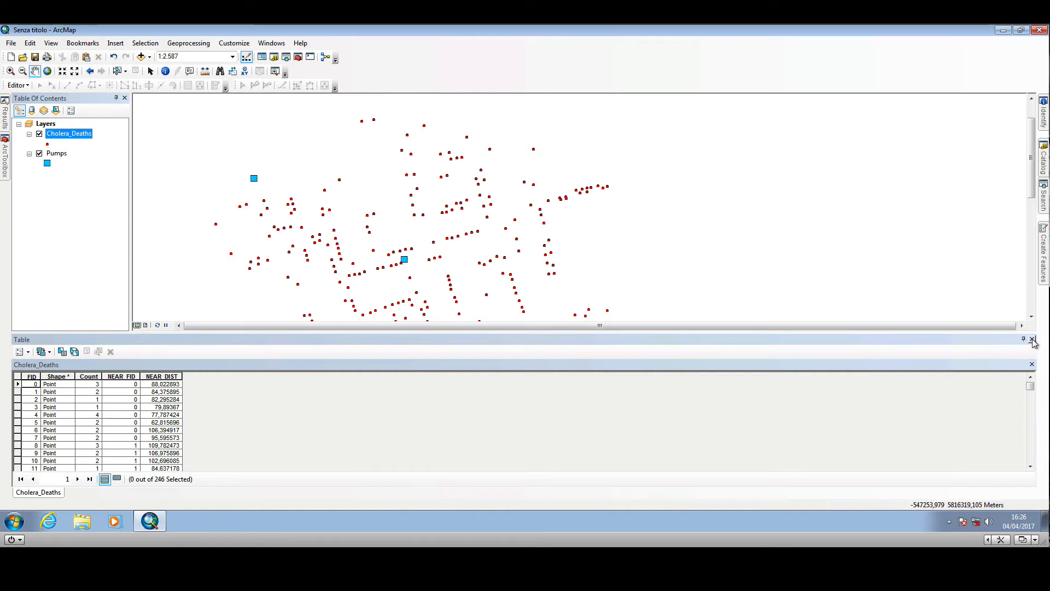
click(1035, 339)
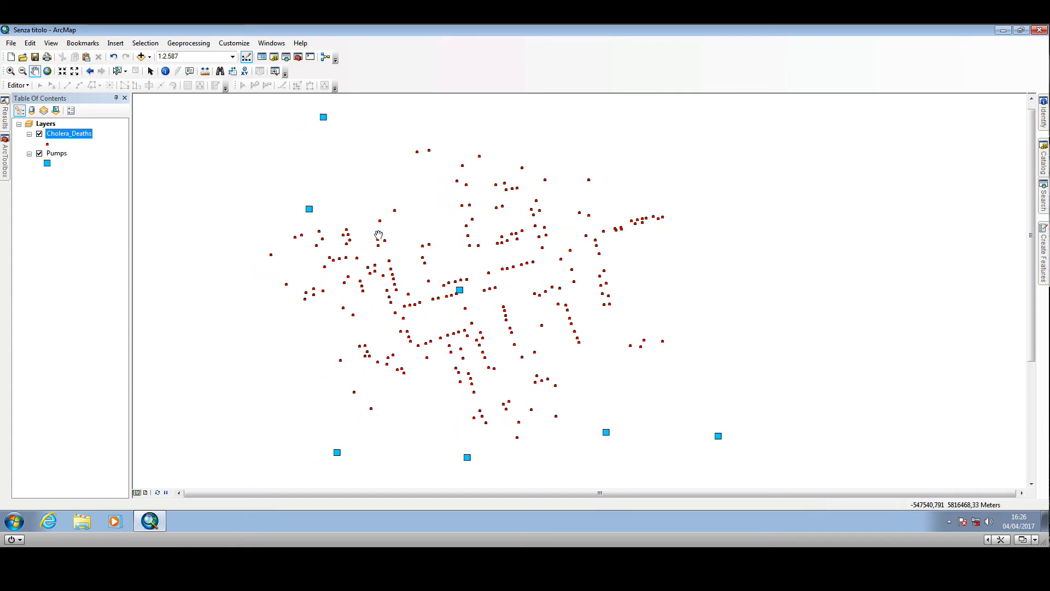
mouse_move(243, 209)
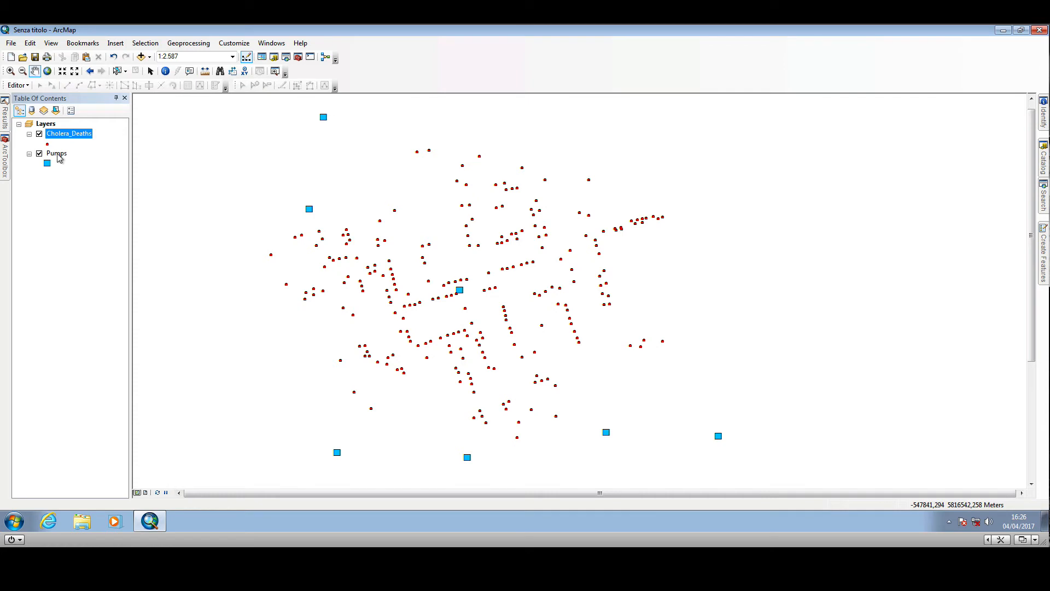
- Label the Pumps layer features by their FID field via Layer Properties
right_click(57, 153)
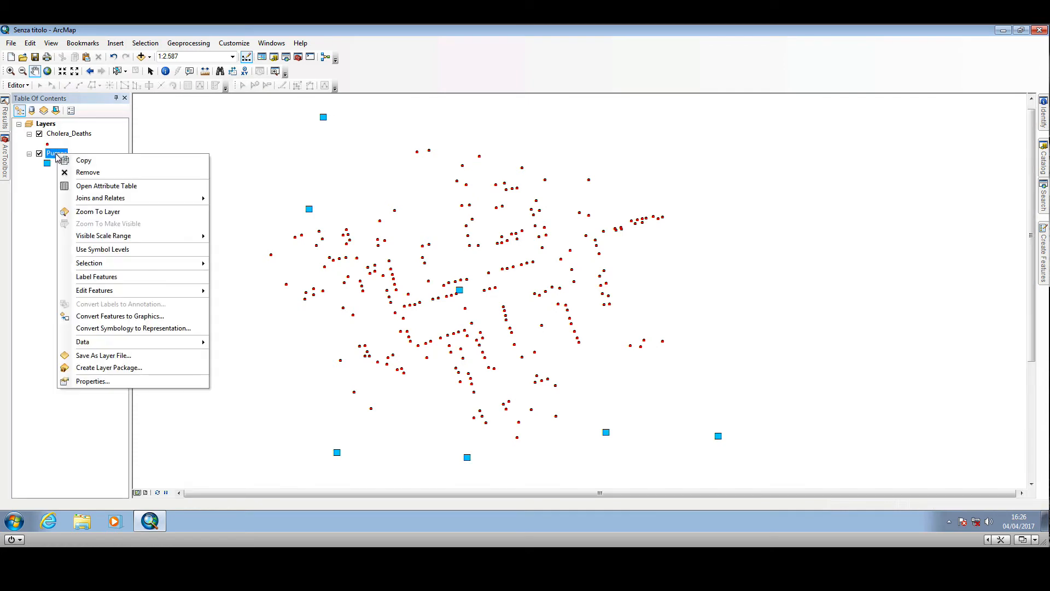
click(92, 381)
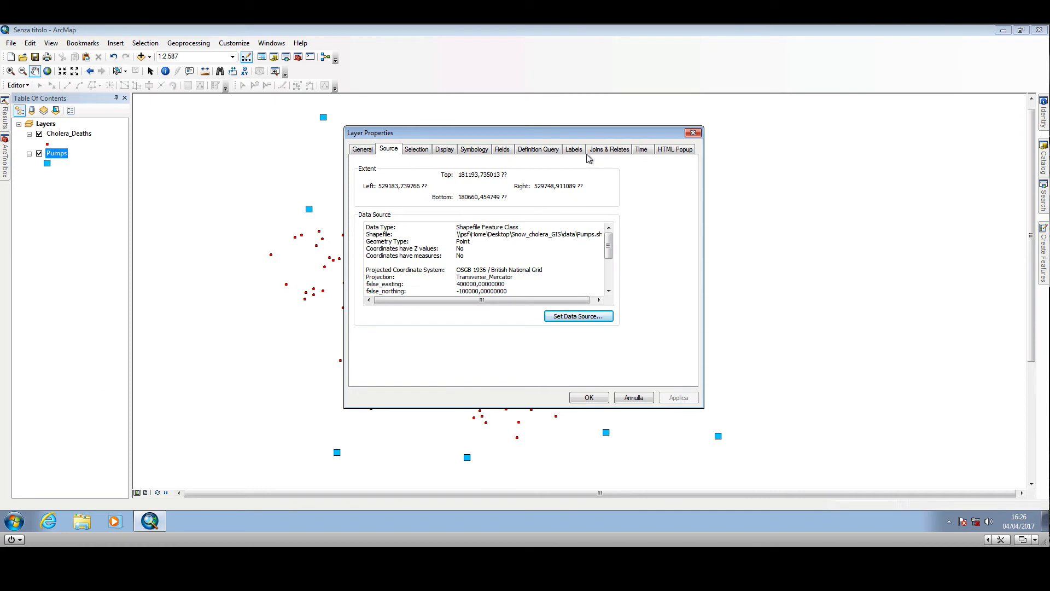
click(573, 148)
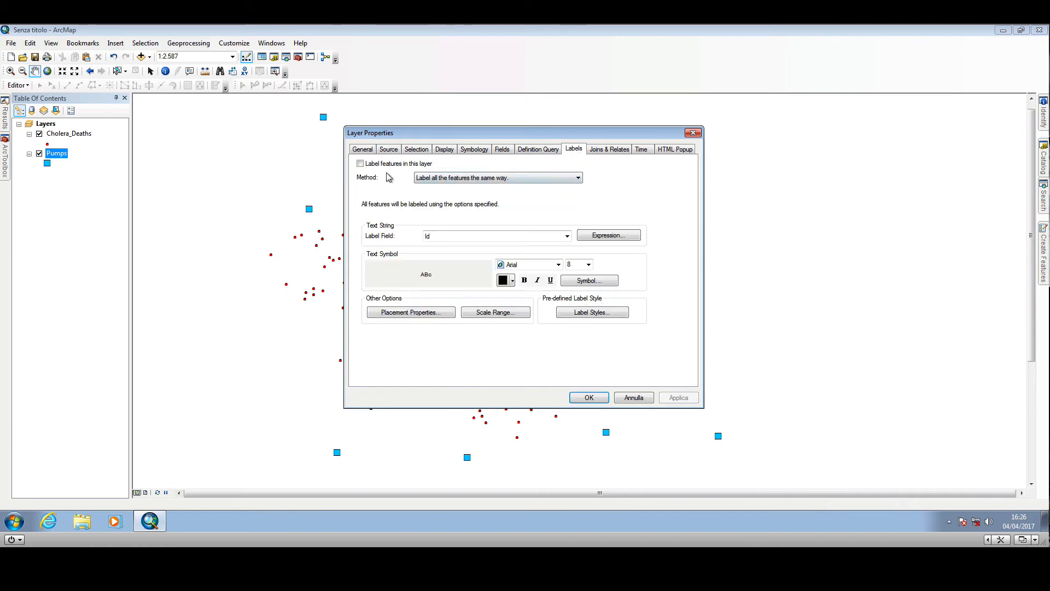
click(360, 164)
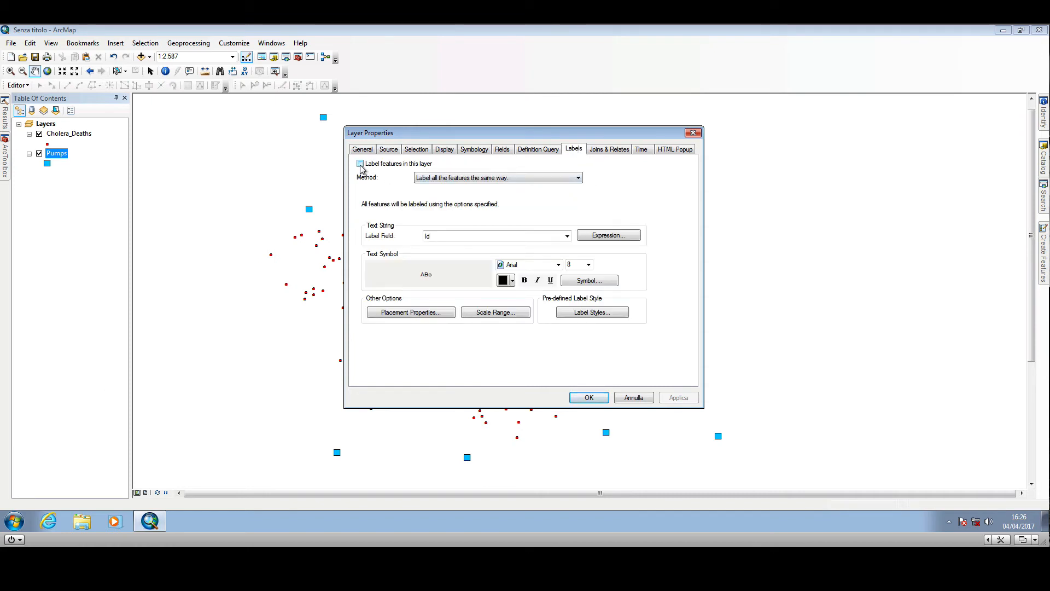
click(567, 237)
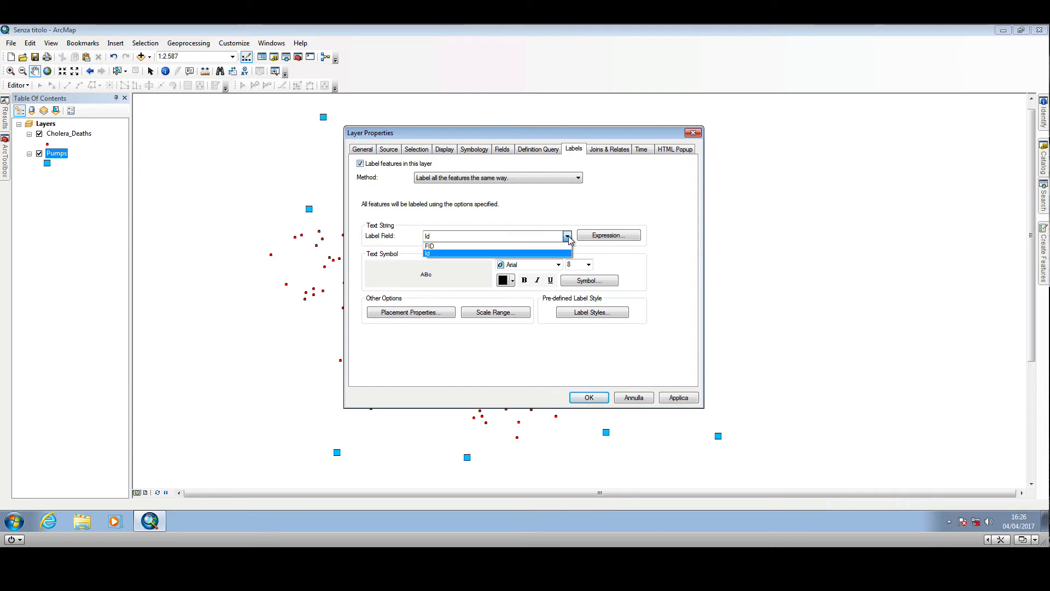
click(428, 245)
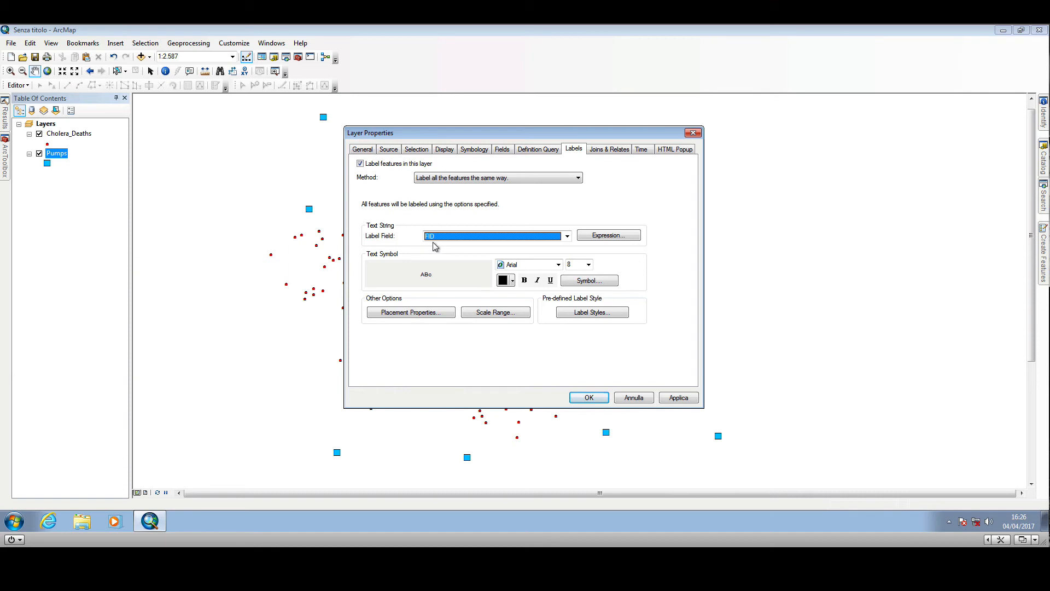
mouse_move(425, 247)
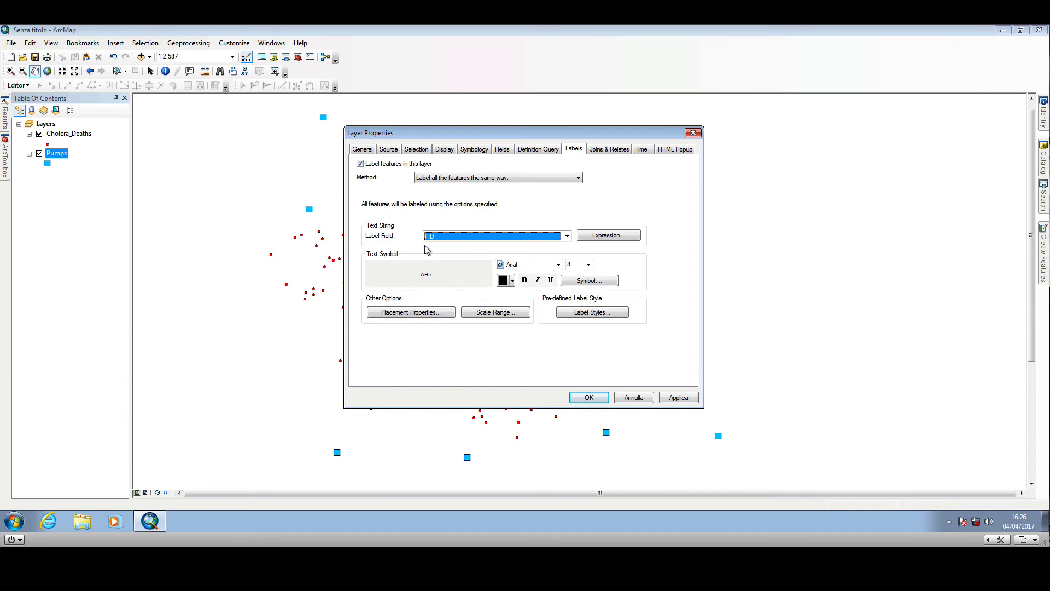
click(588, 397)
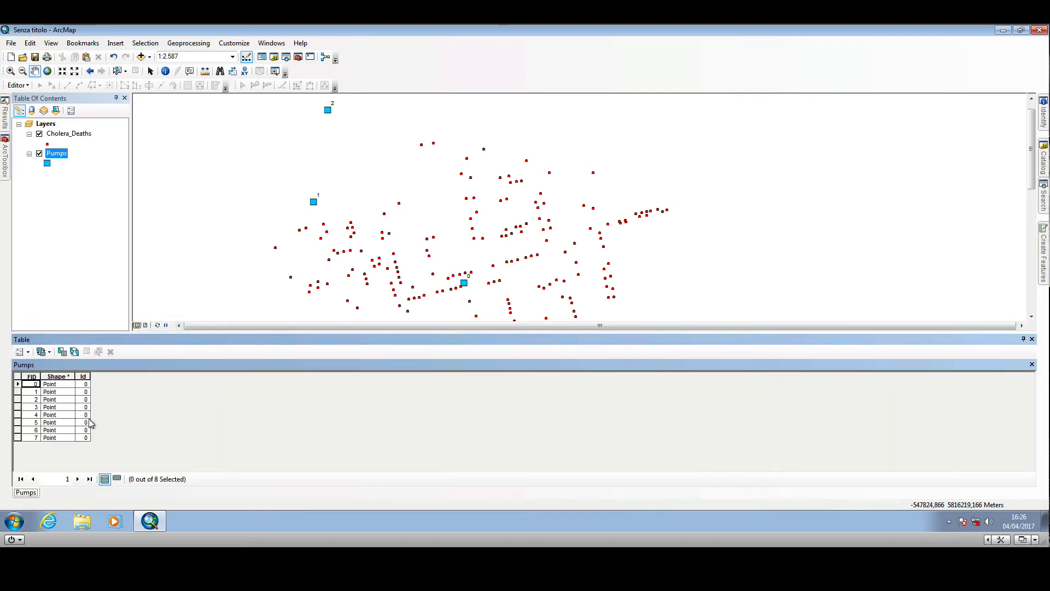
mouse_move(196, 507)
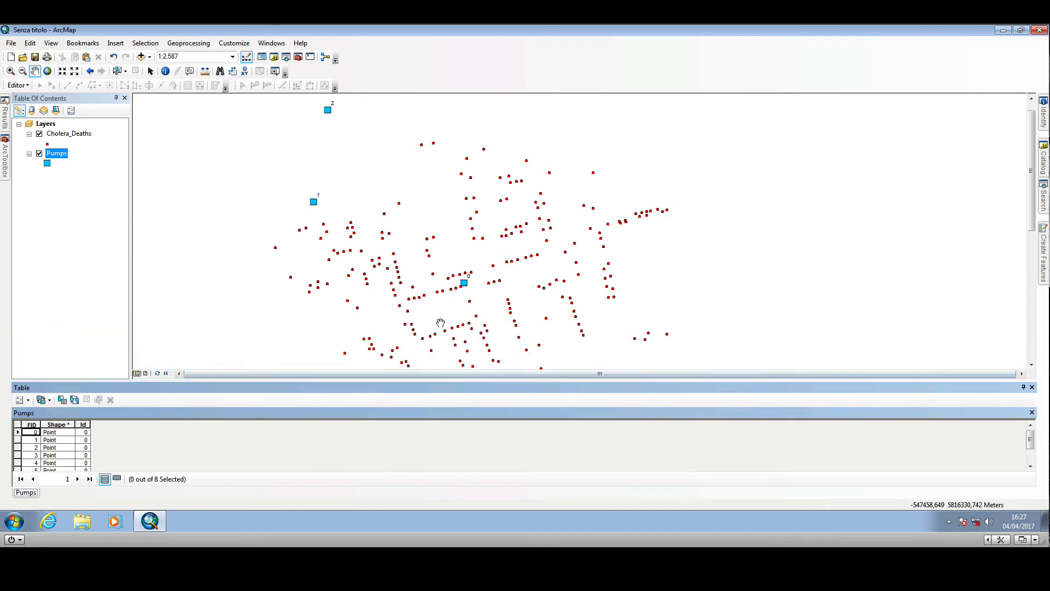
- Pan to see all eight pumps labelled 0–7, then close the Pumps table
drag(439, 322, 394, 226)
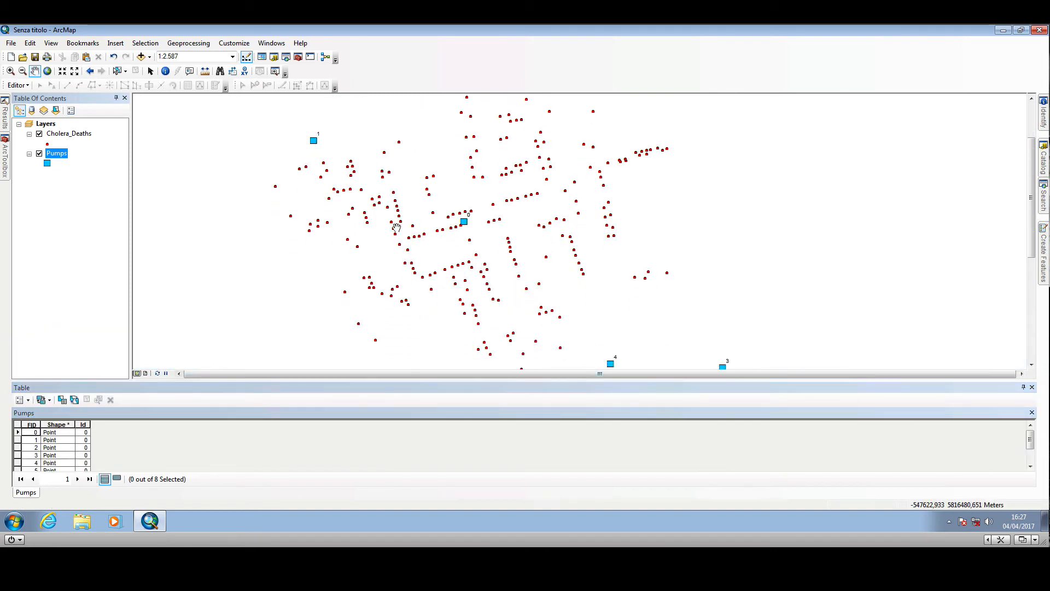
drag(395, 228, 560, 279)
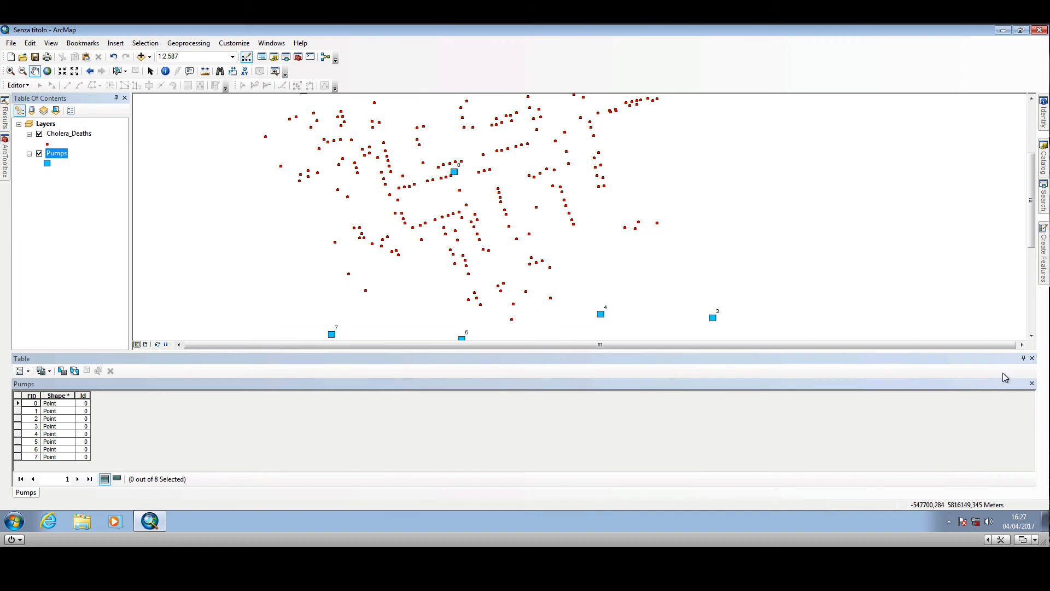
click(1032, 358)
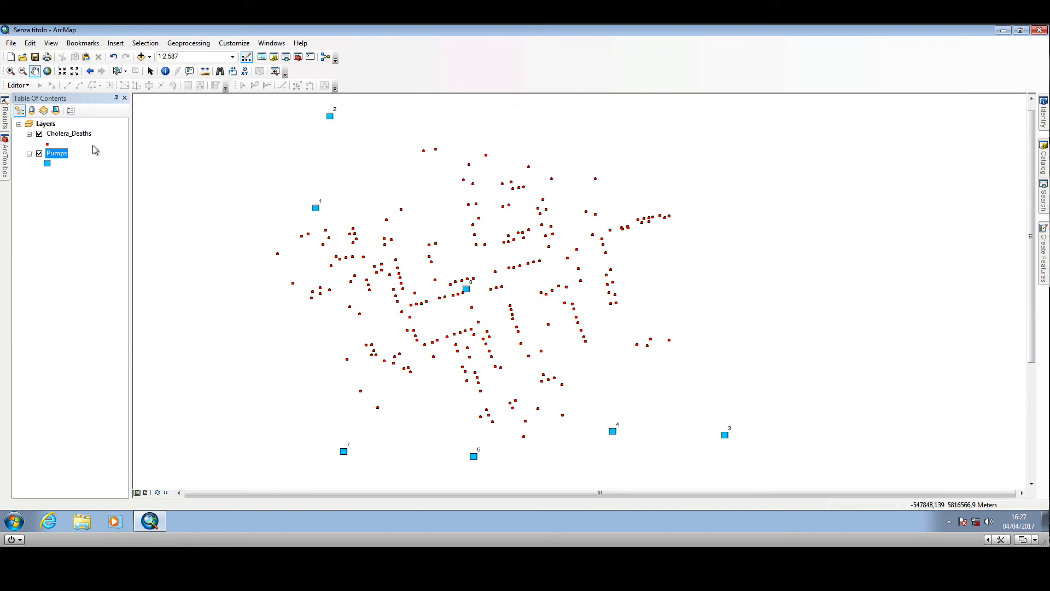
- Reopen the Cholera_Deaths table and highlight the first record, nearest to pump 0
right_click(68, 133)
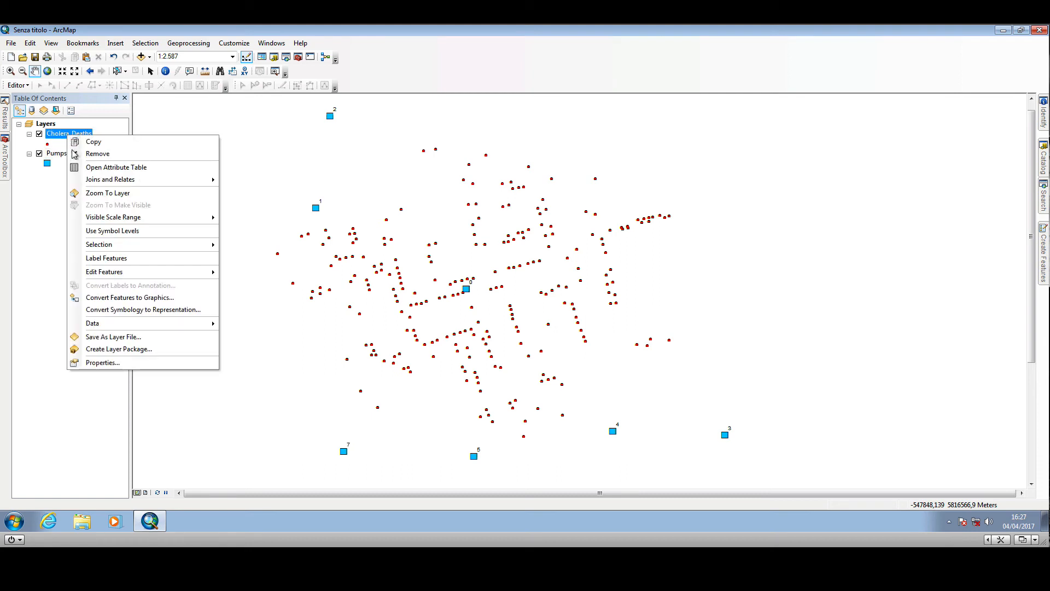
click(116, 166)
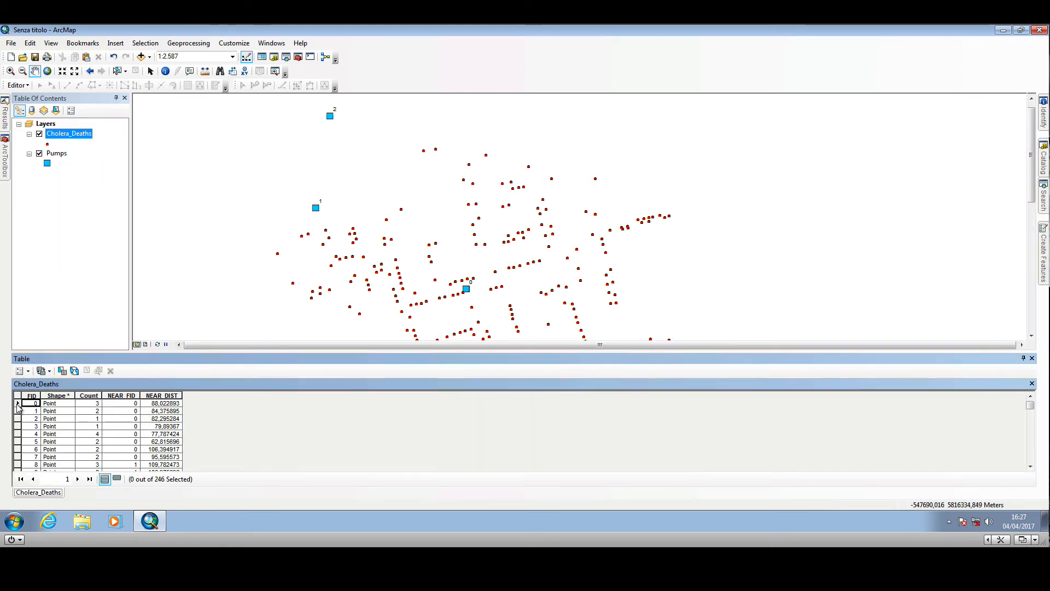
click(399, 267)
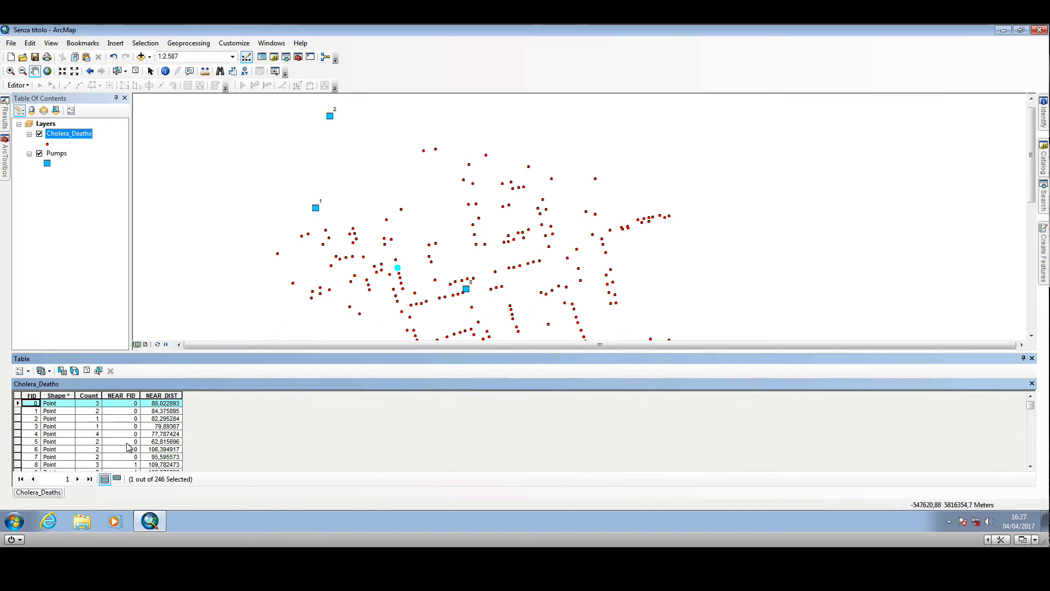
mouse_move(181, 376)
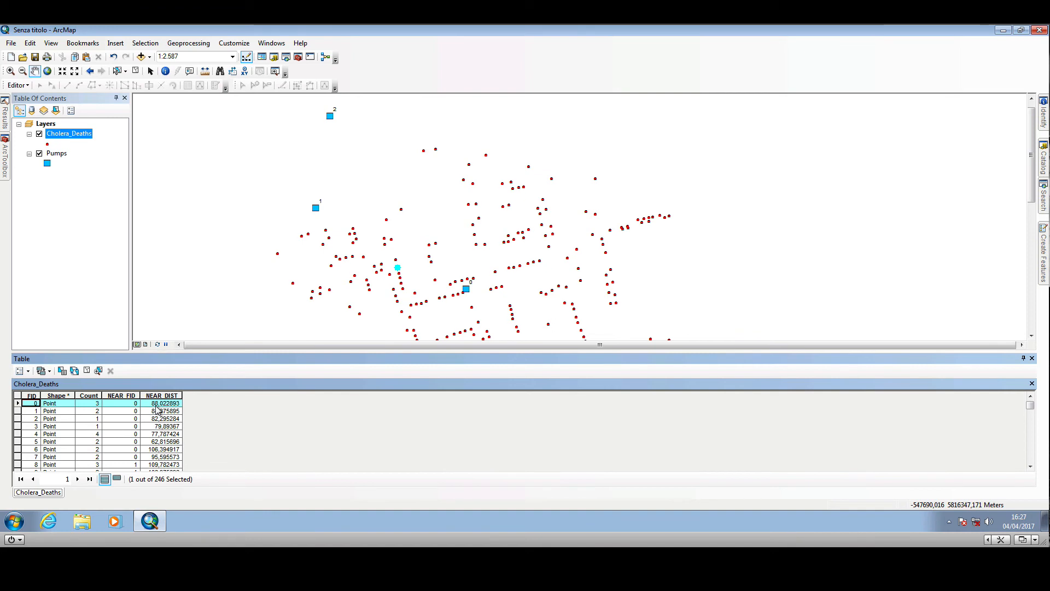
mouse_move(137, 411)
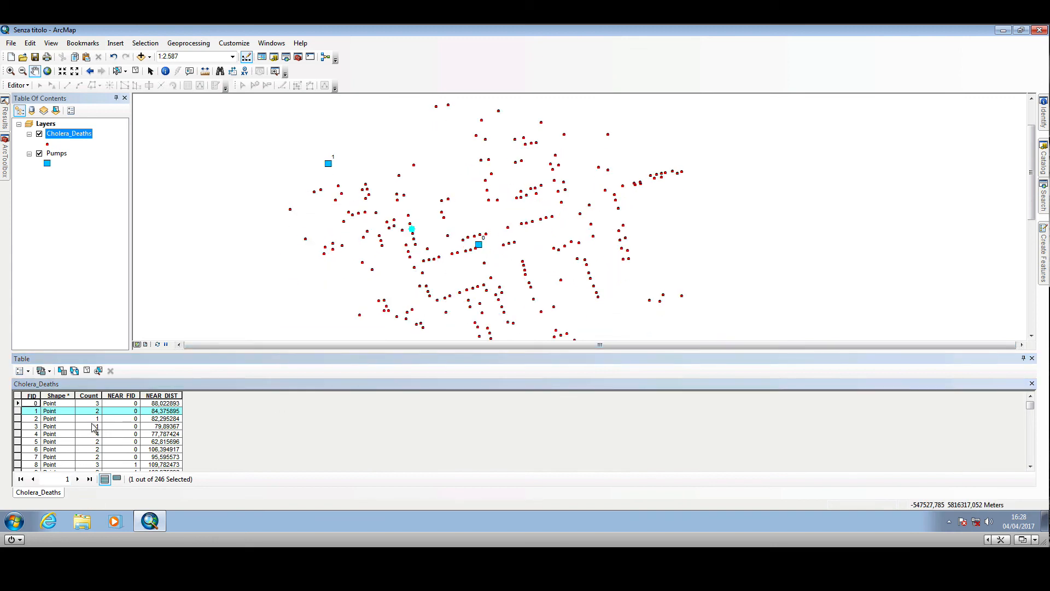
- Locate death record 52 and its nearest pump 7 on the map, then close the table
scroll(down, 3)
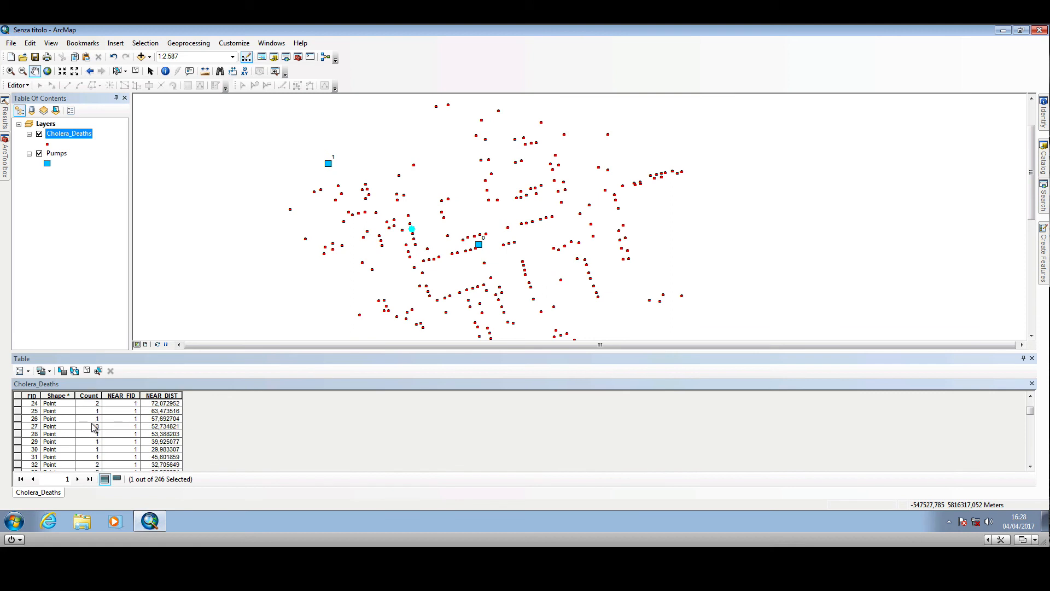
scroll(down, 3)
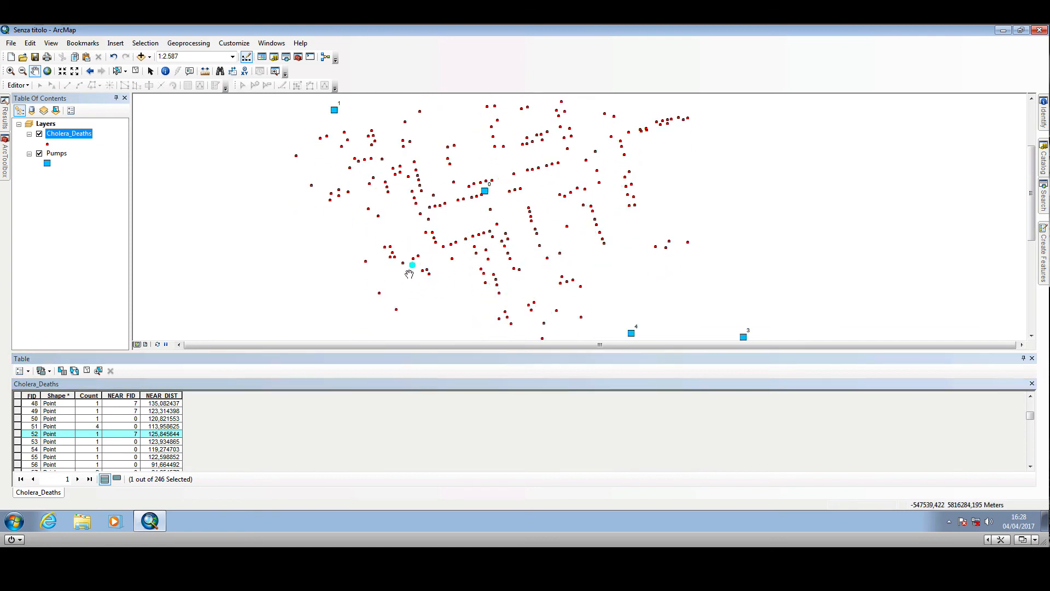
mouse_move(153, 444)
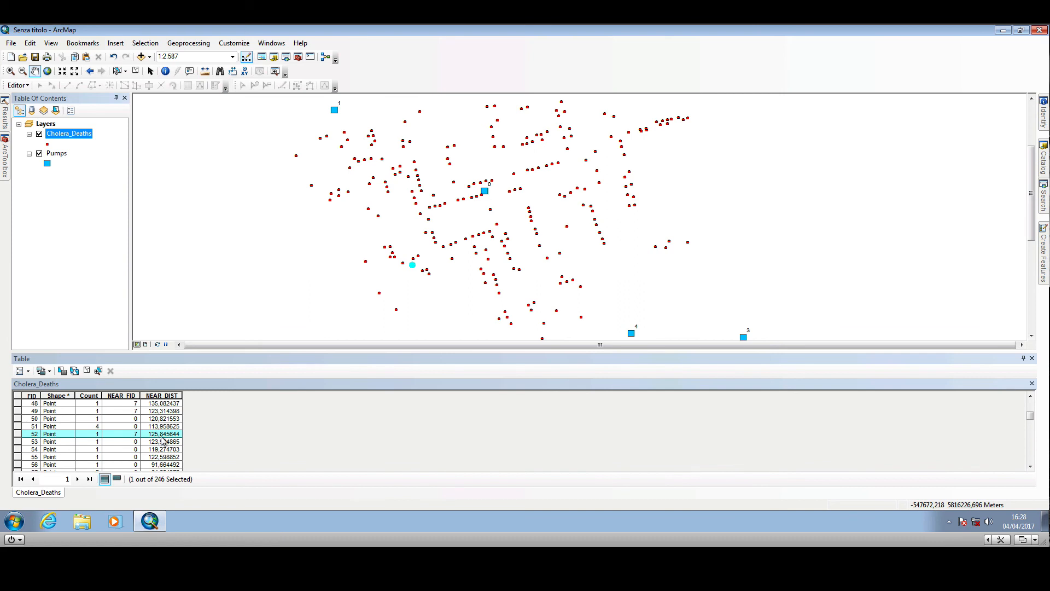
mouse_move(143, 440)
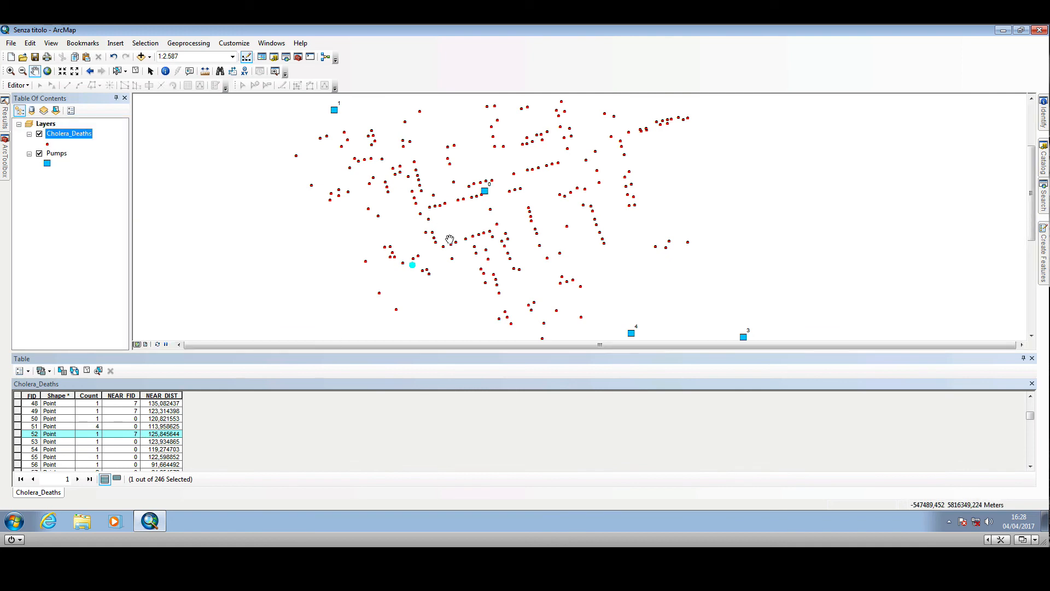
drag(450, 240, 317, 271)
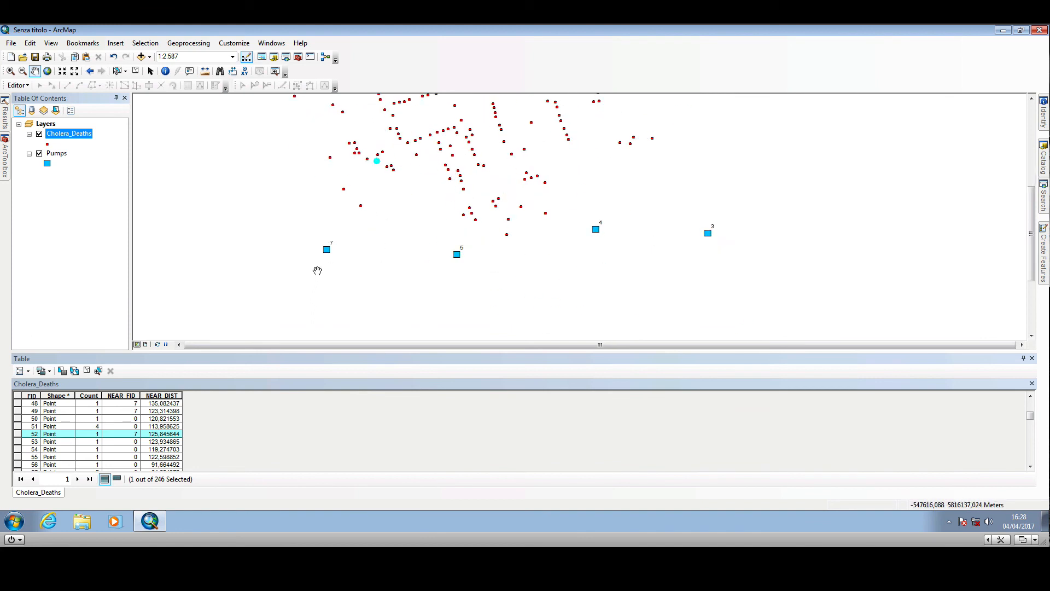
mouse_move(326, 252)
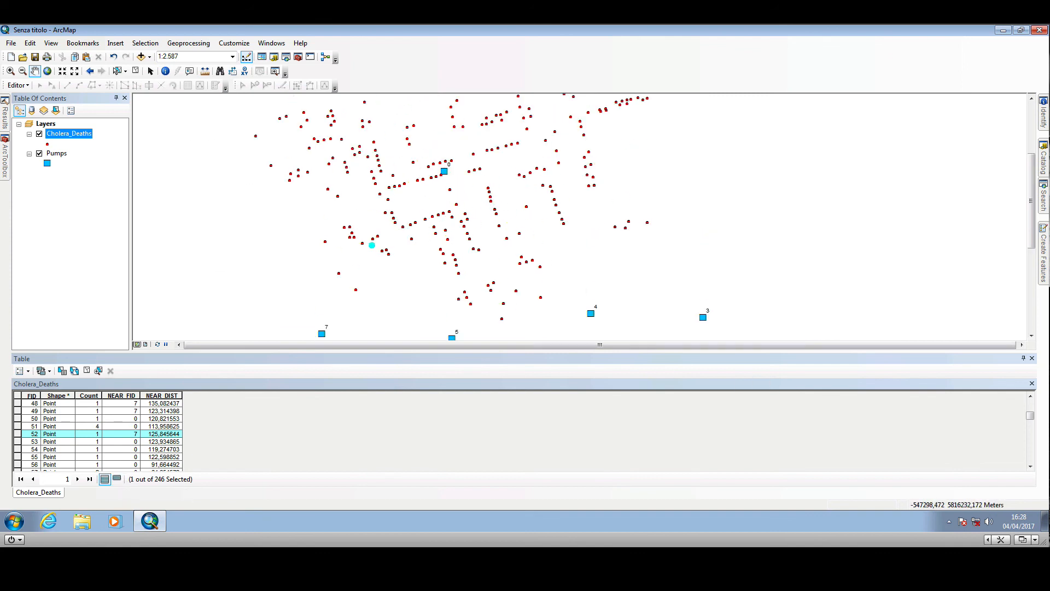
click(1032, 358)
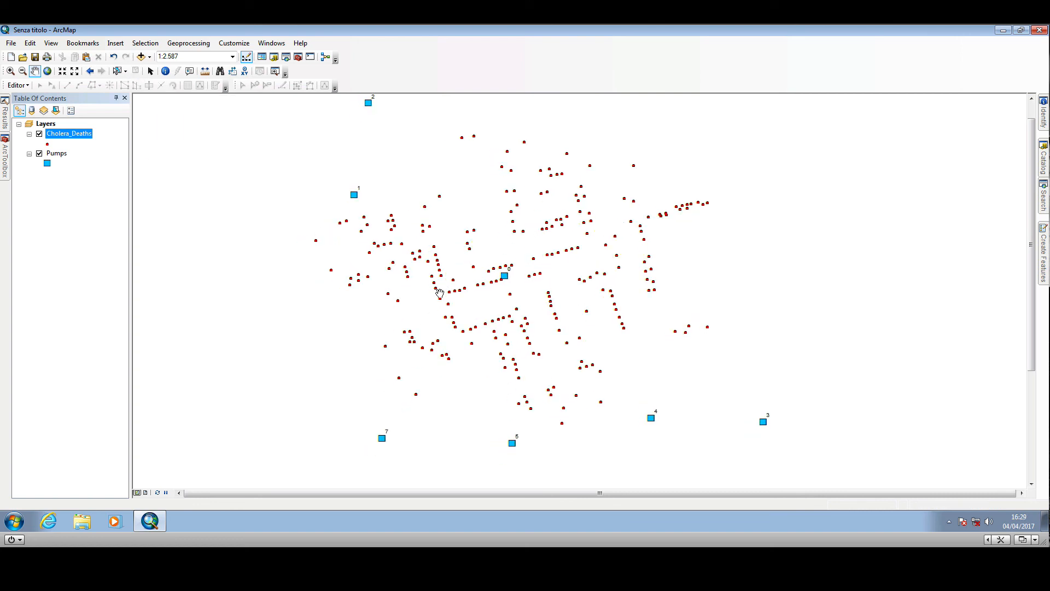
mouse_move(545, 249)
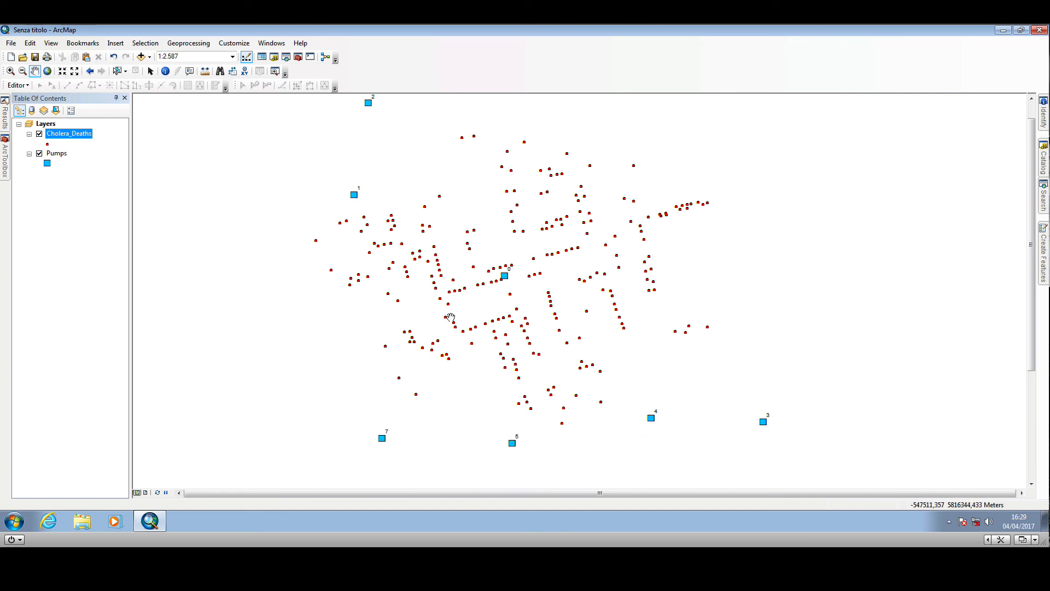
mouse_move(457, 226)
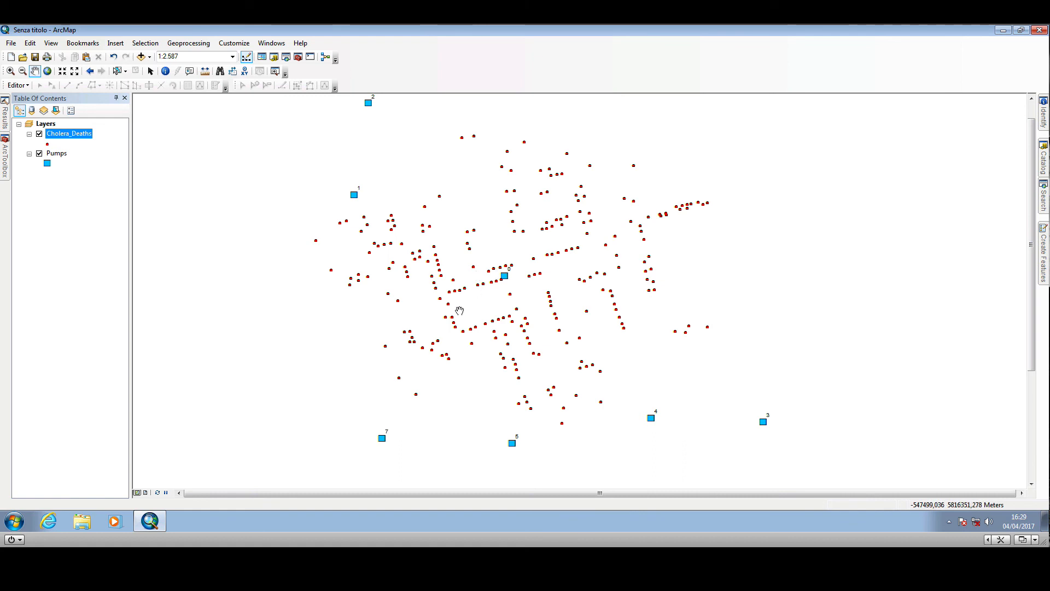
mouse_move(470, 313)
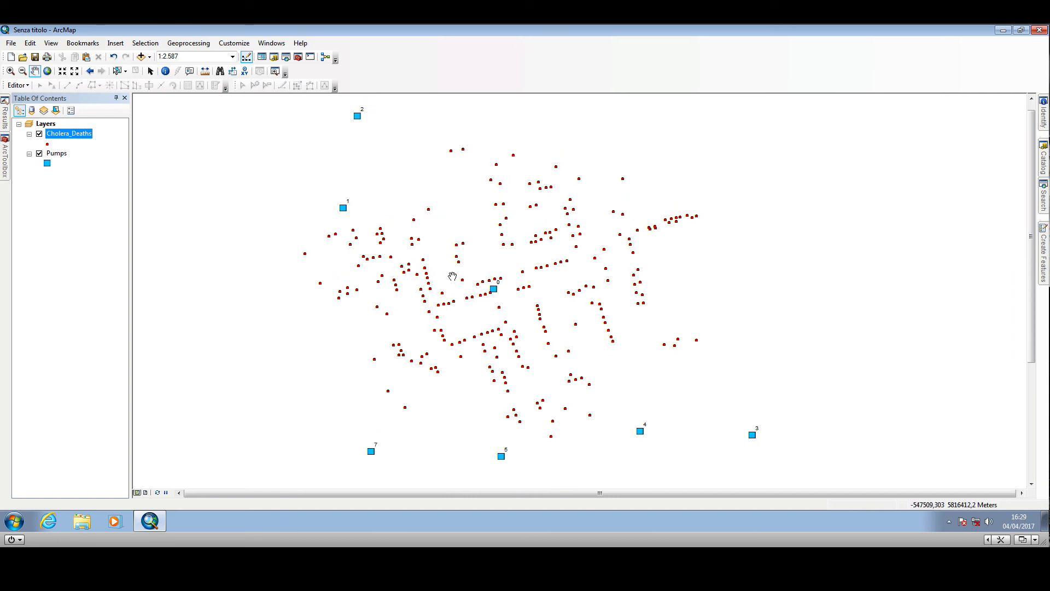
drag(452, 277, 640, 272)
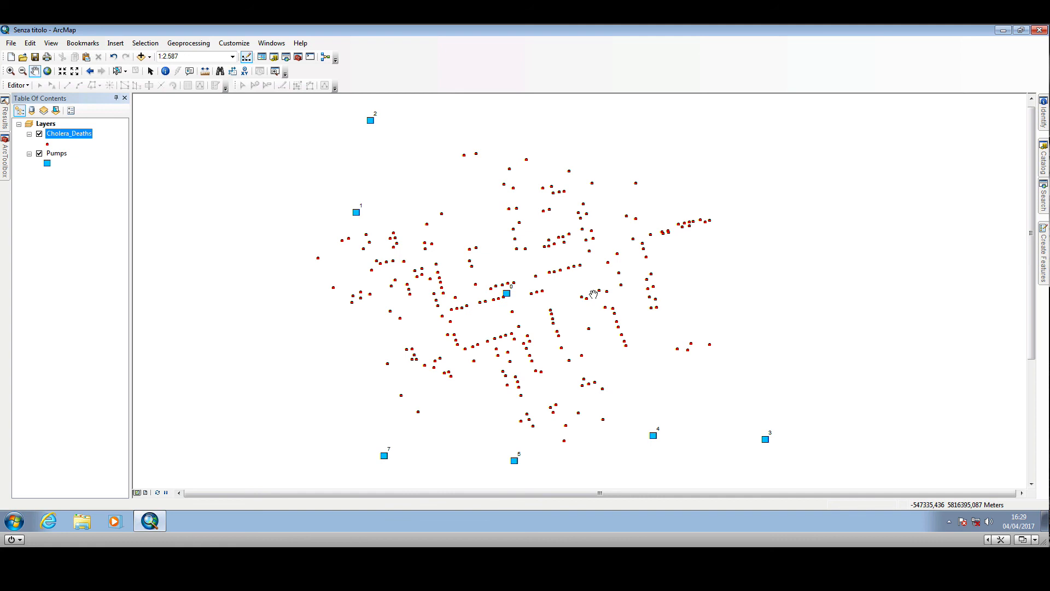
drag(592, 293, 578, 279)
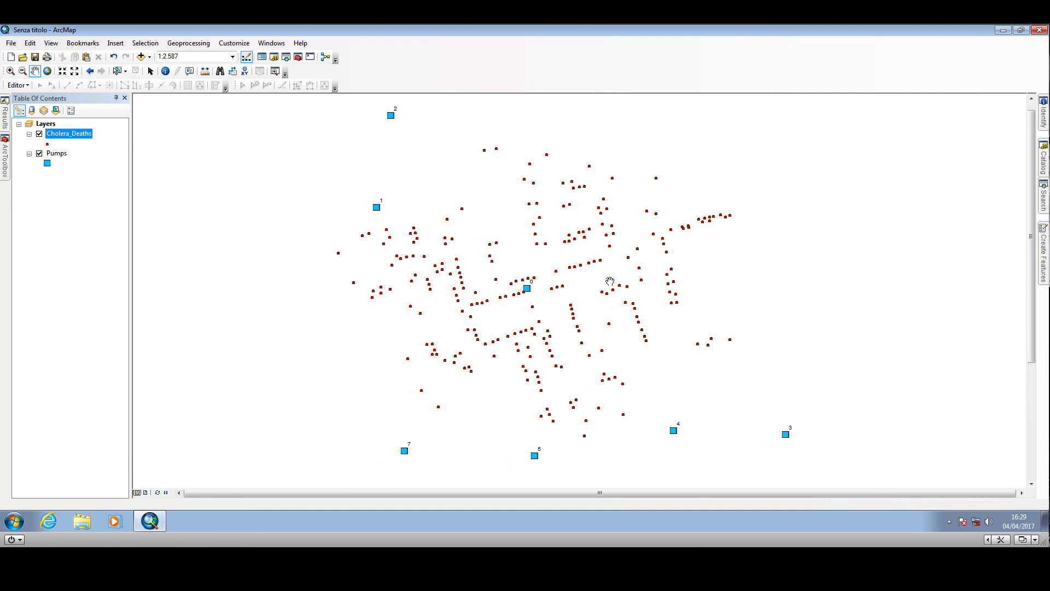
mouse_move(739, 211)
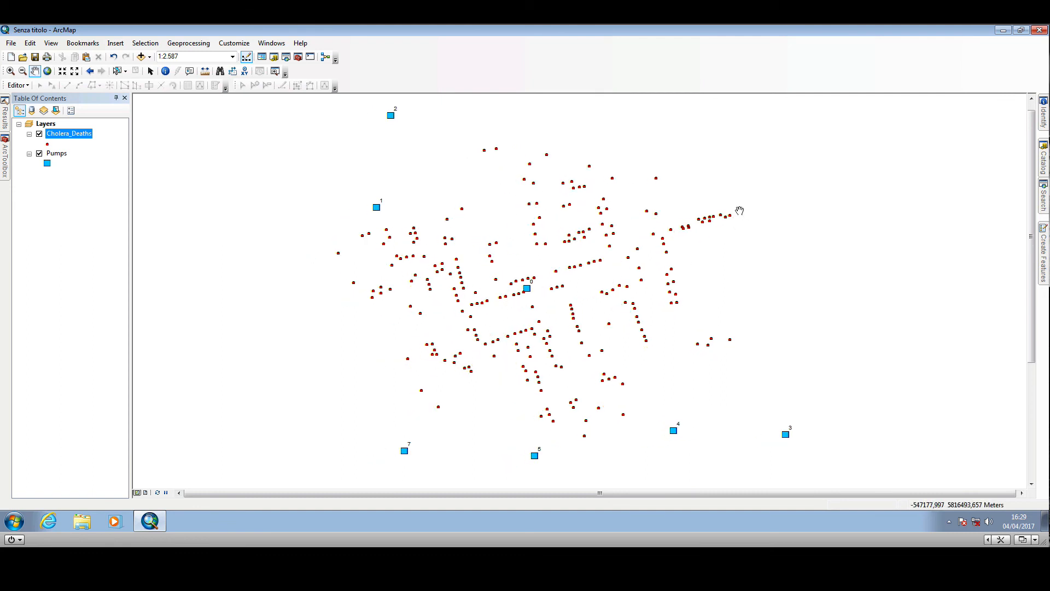